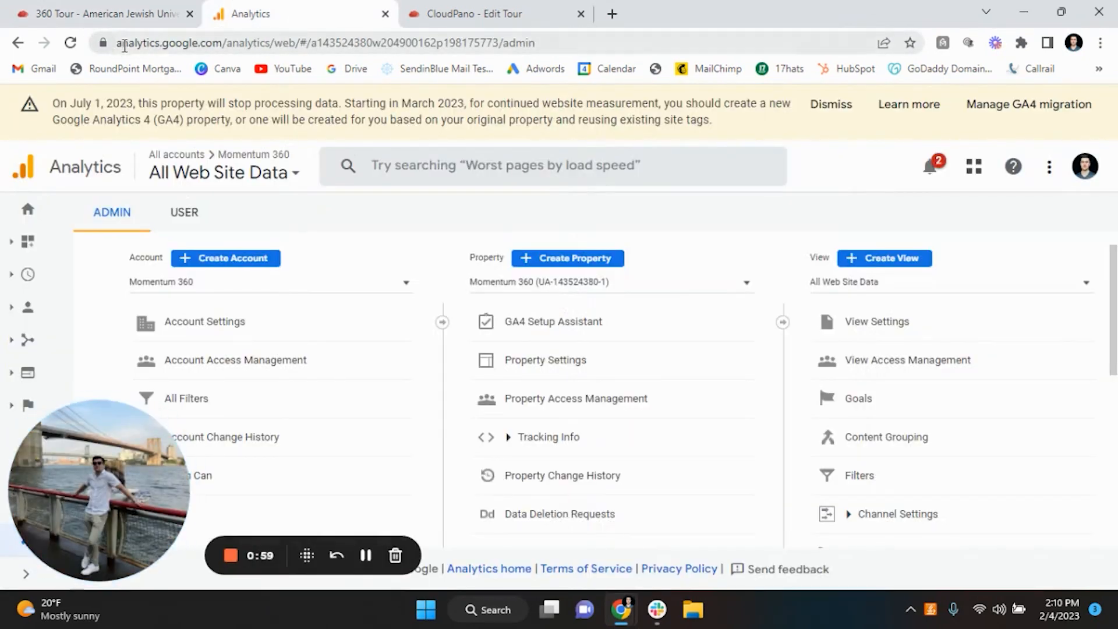
pyautogui.moveTo(1086, 166)
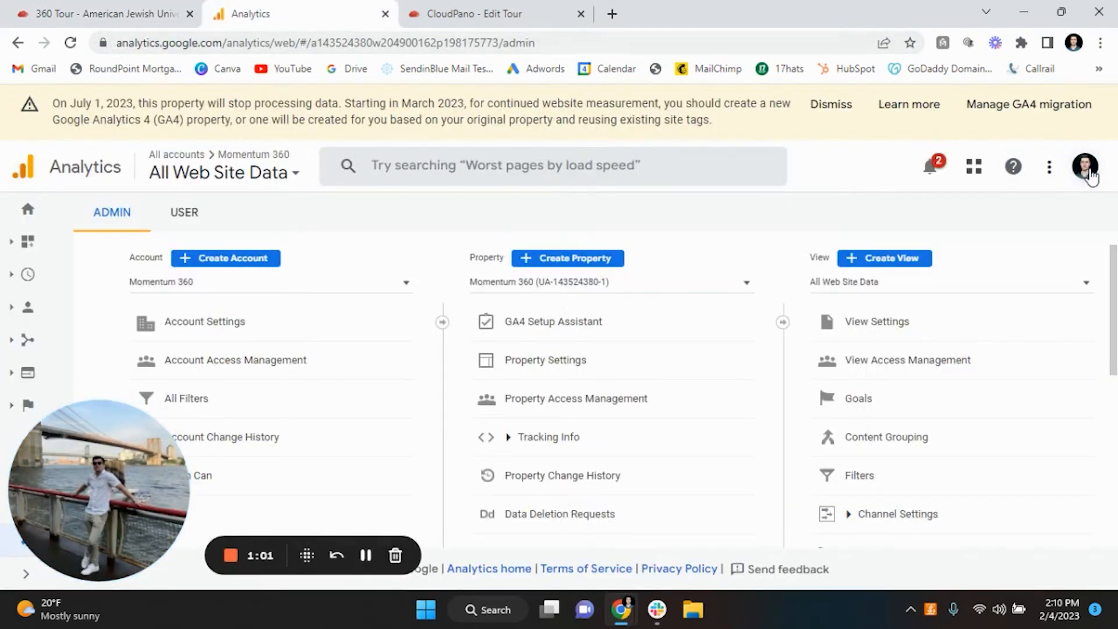
pyautogui.moveTo(328, 262)
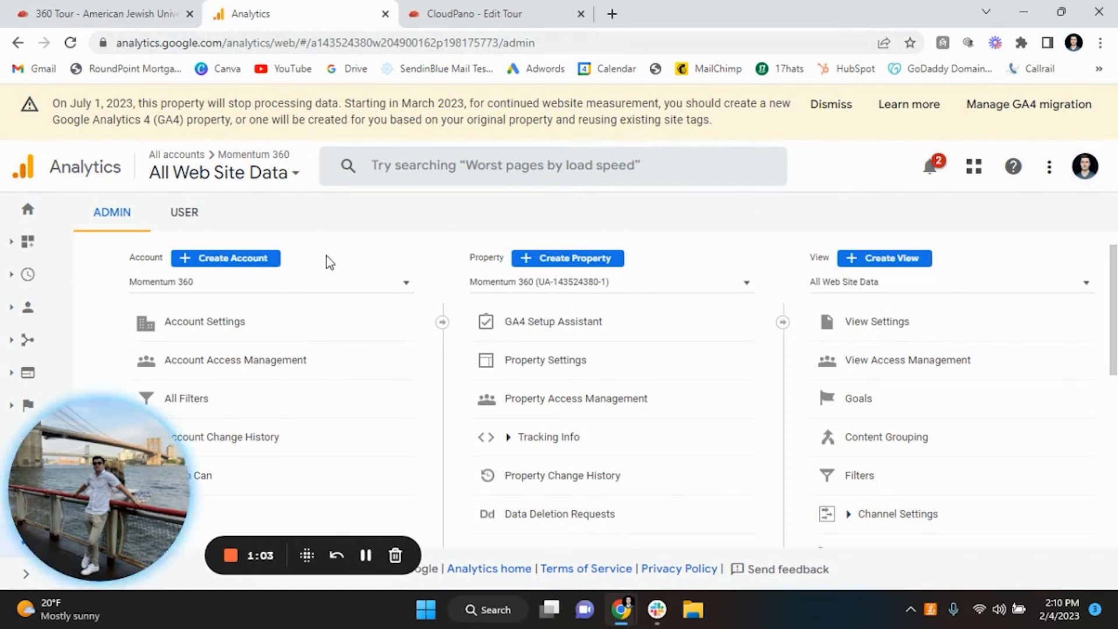
pyautogui.moveTo(258, 211)
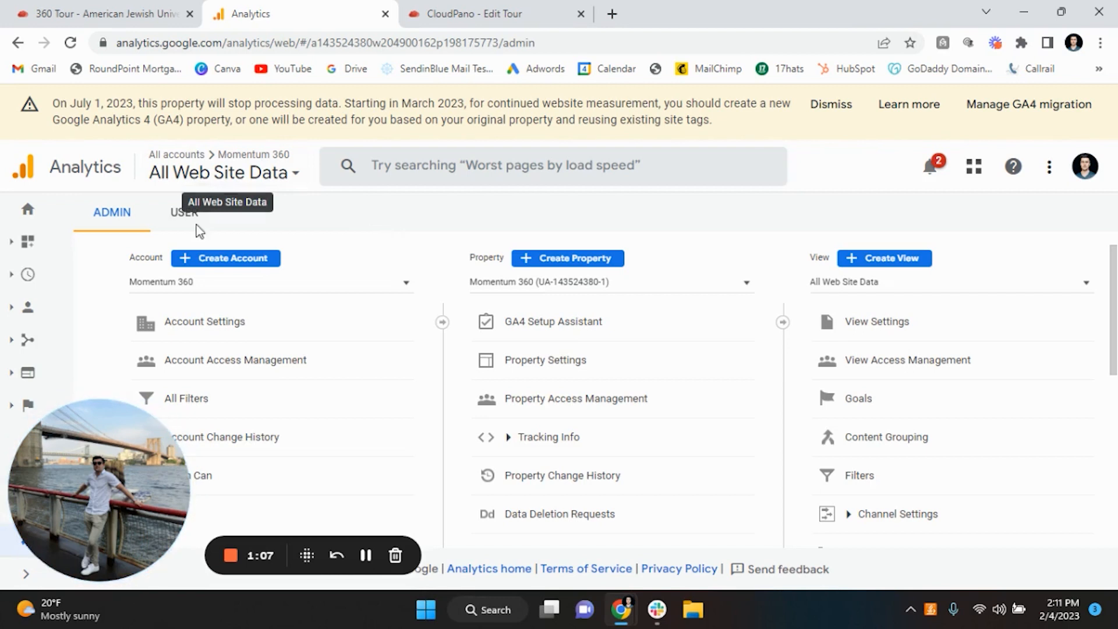
pyautogui.moveTo(376, 219)
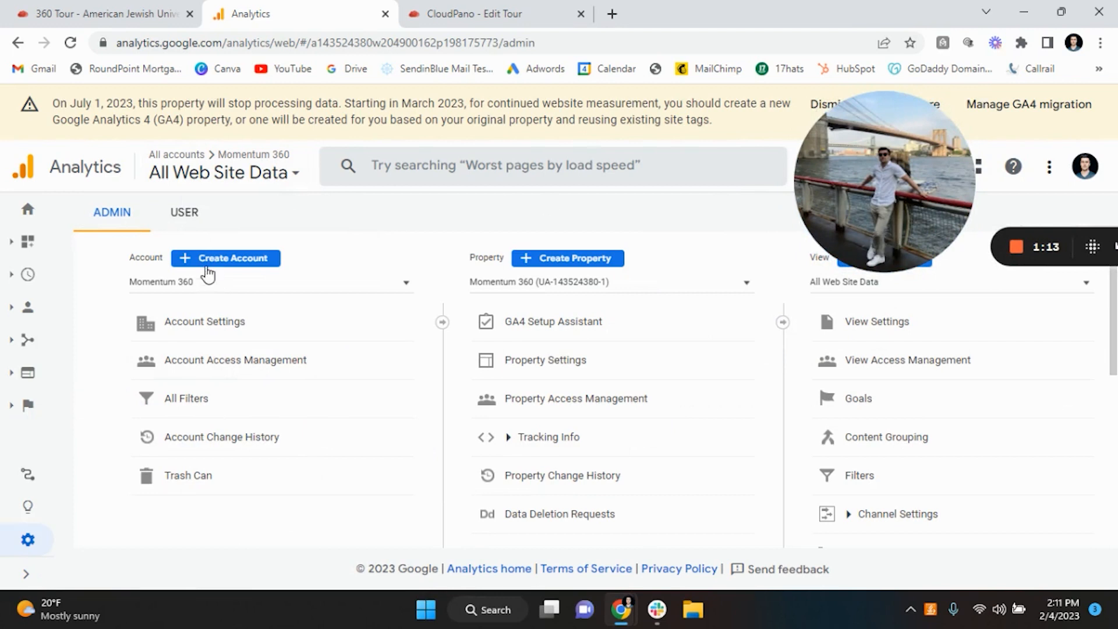
# Step: Create a new Analytics account named AJU with the default data-sharing settings
pyautogui.click(225, 258)
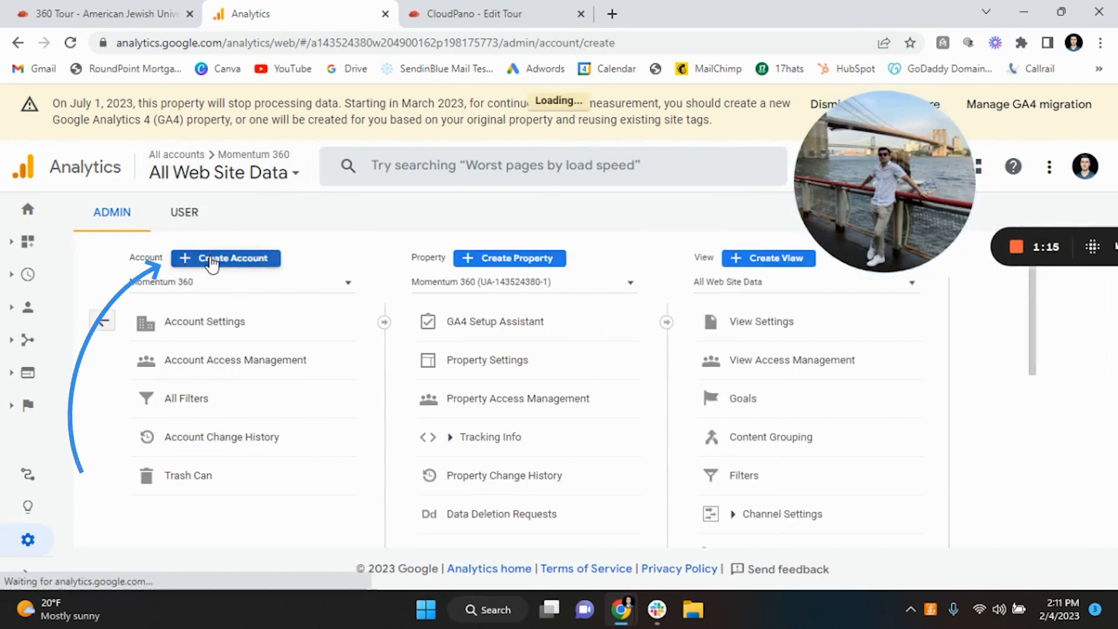
pyautogui.click(226, 258)
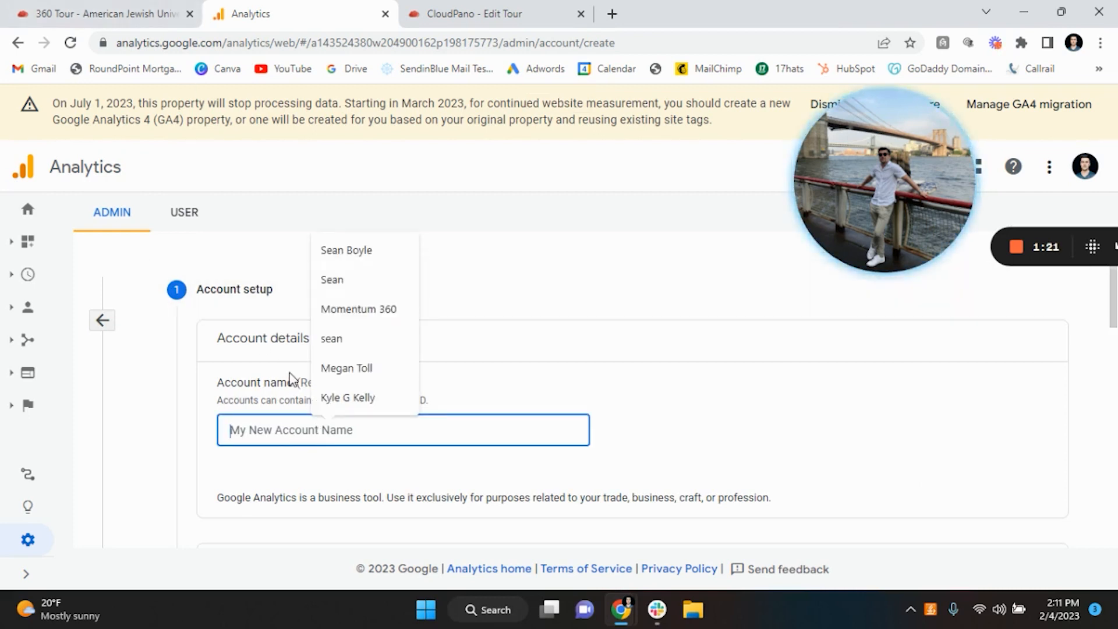
pyautogui.write('AJU')
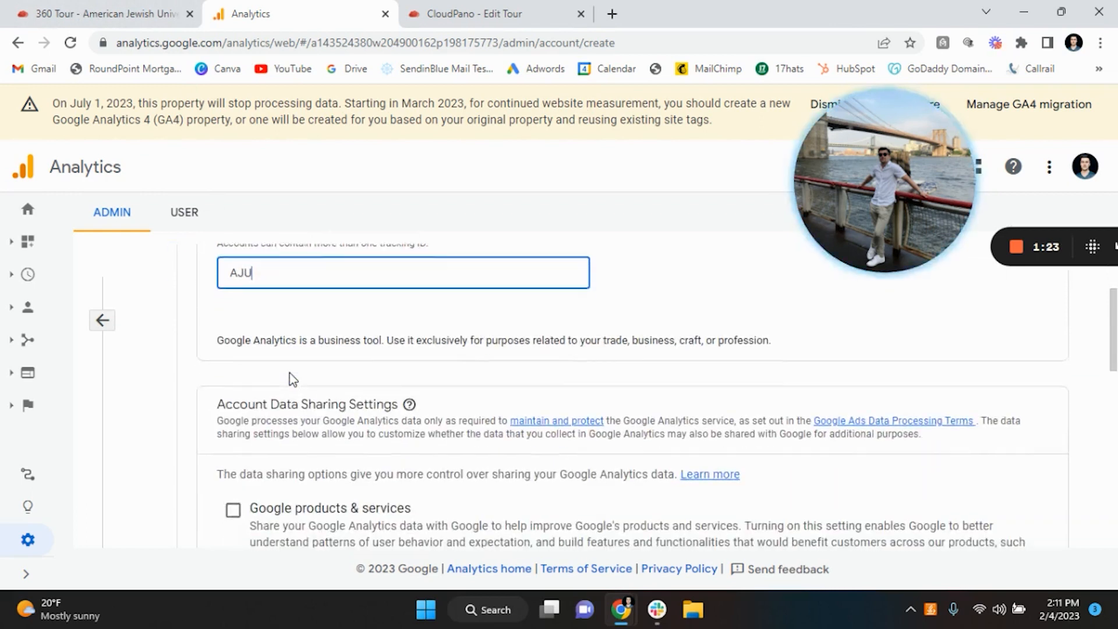
pyautogui.scroll(-3)
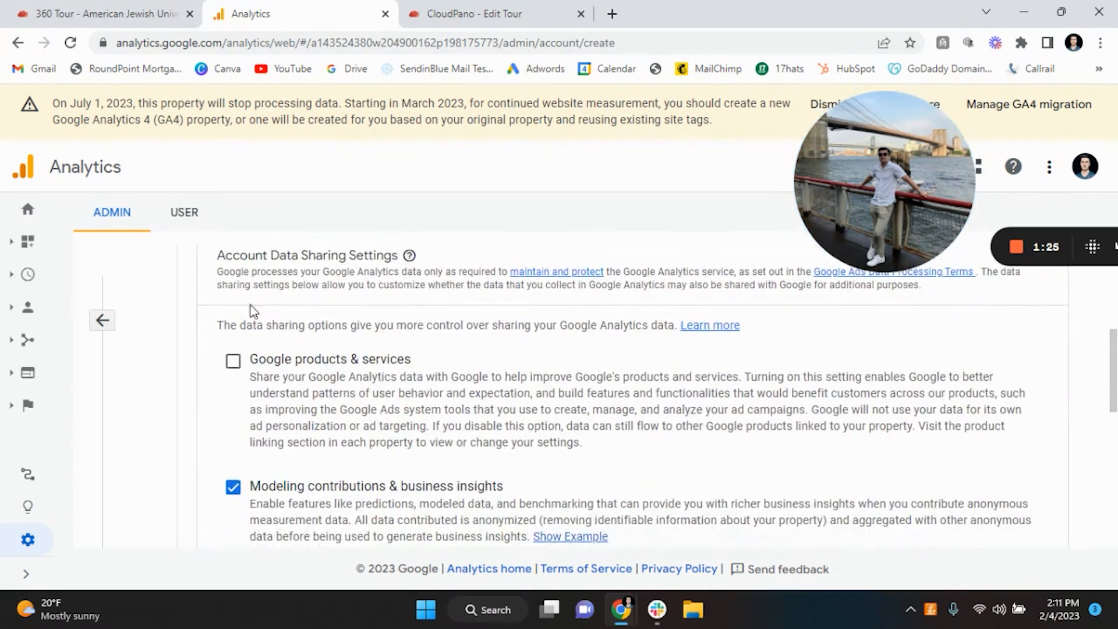
pyautogui.scroll(-3)
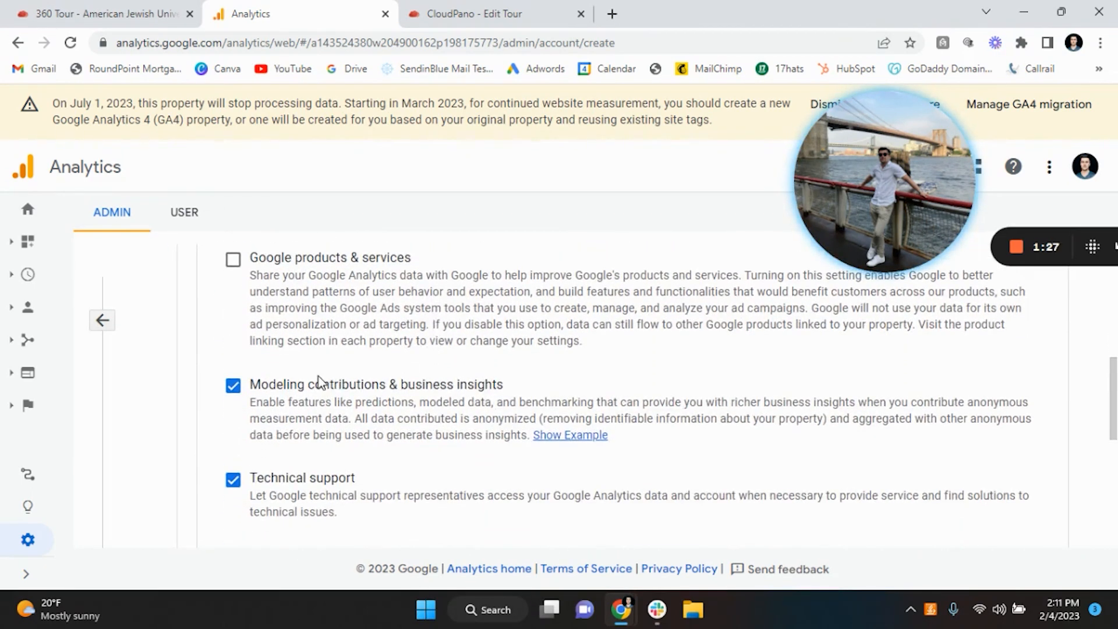
pyautogui.scroll(-3)
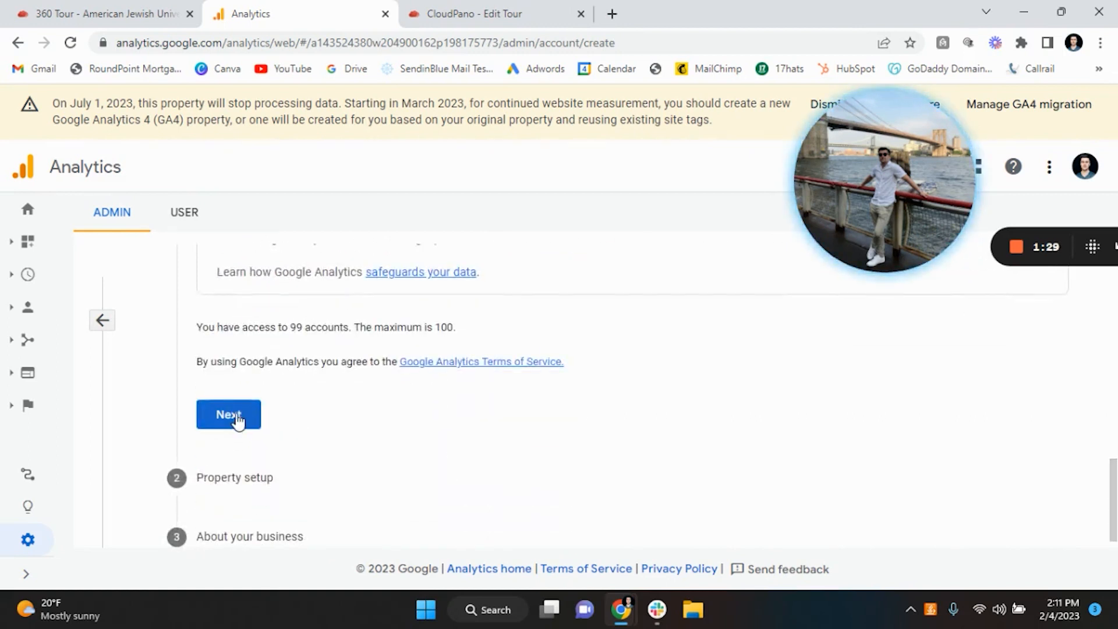
pyautogui.click(228, 414)
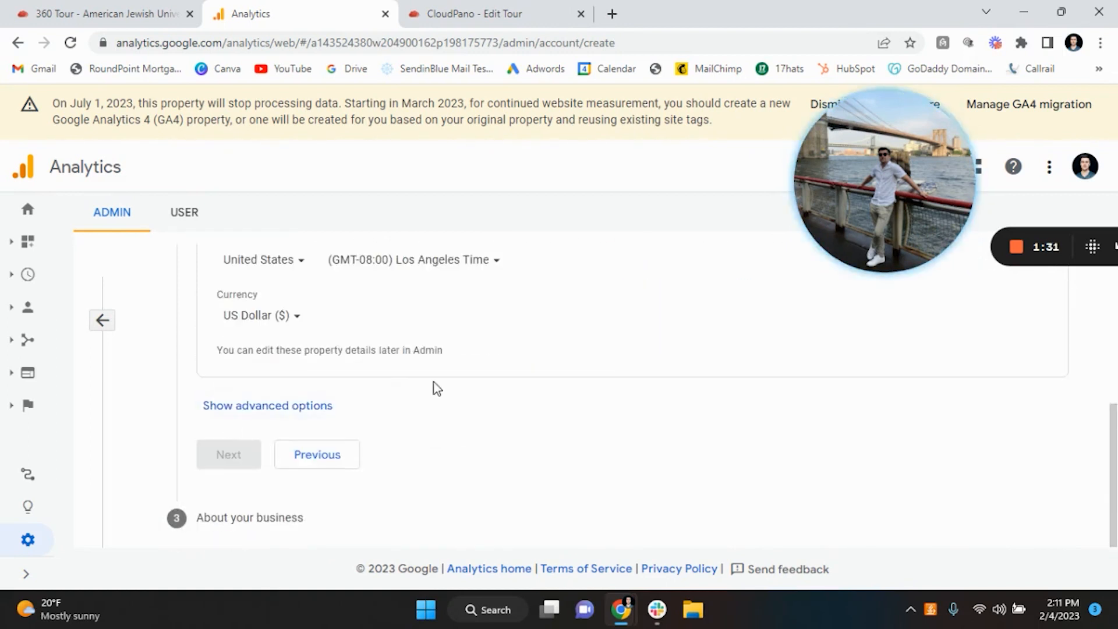
pyautogui.scroll(3)
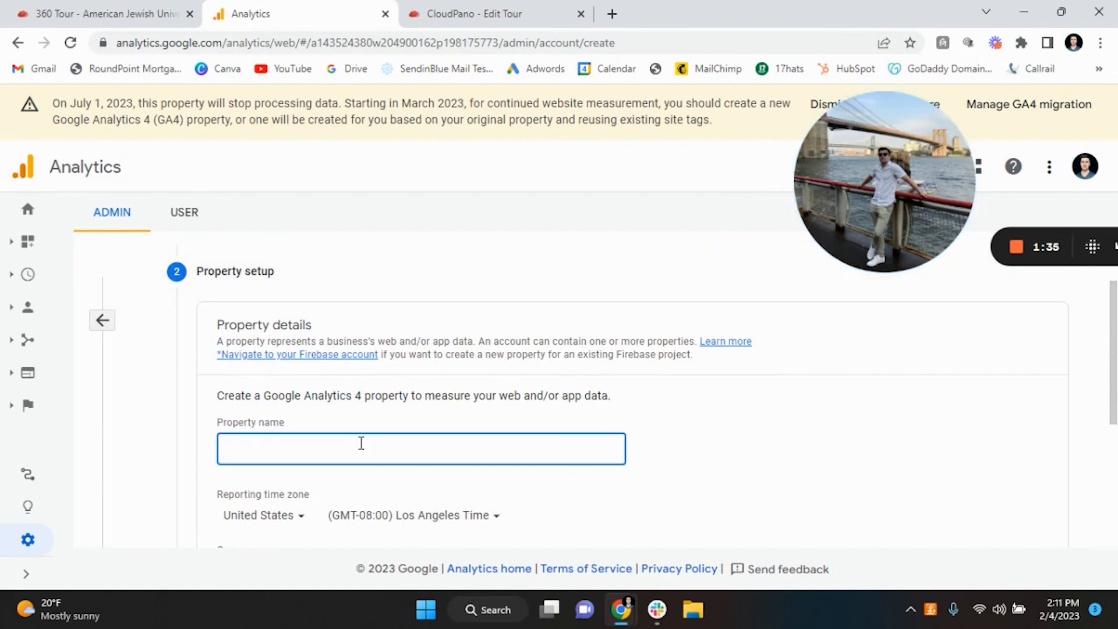
# Step: Name the property AJU-1, keeping United States time zone and US Dollar currency
pyautogui.write('AJU')
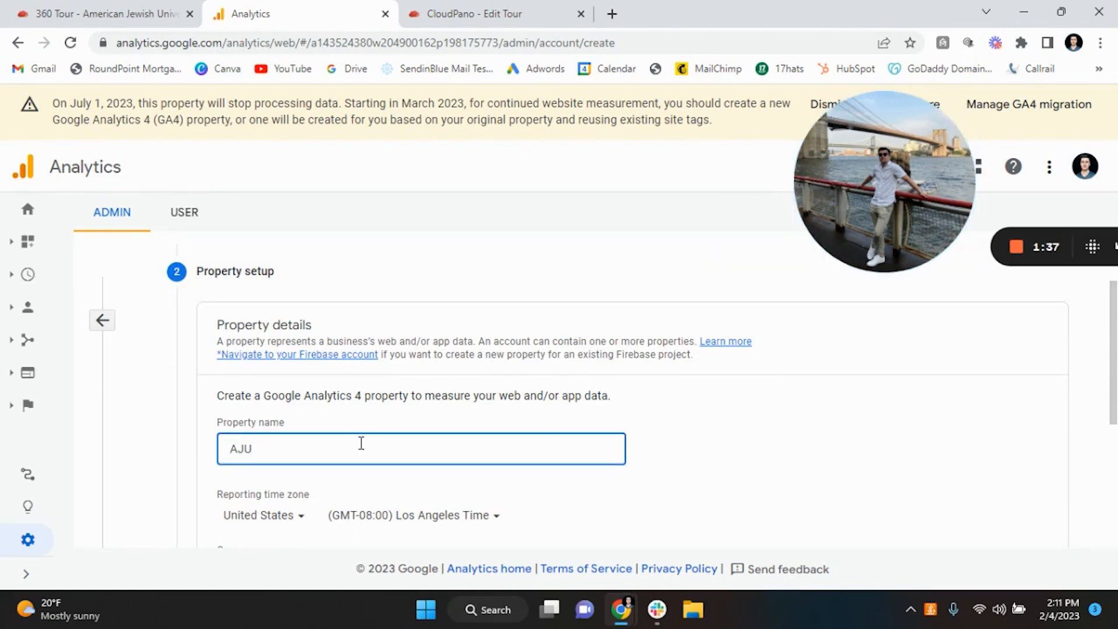
pyautogui.write('-1')
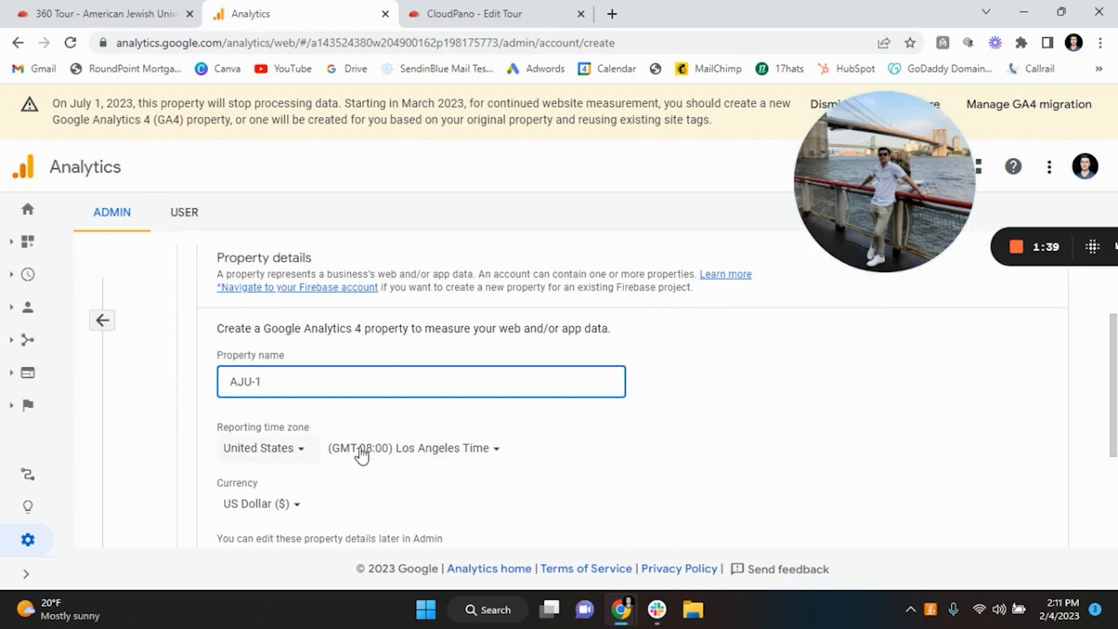
pyautogui.scroll(-3)
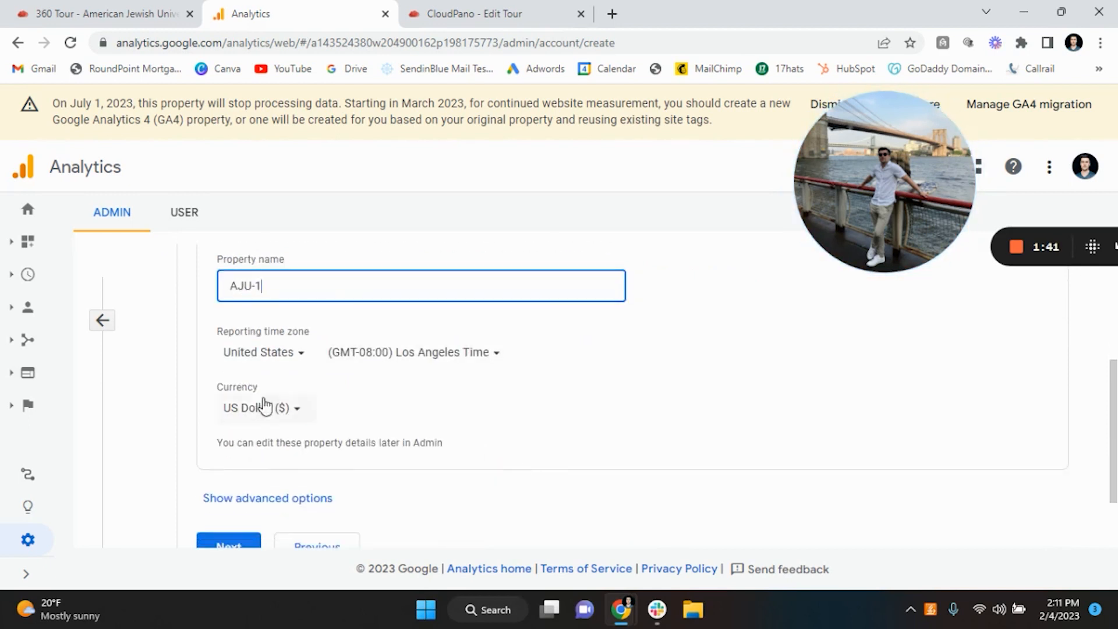
pyautogui.scroll(-3)
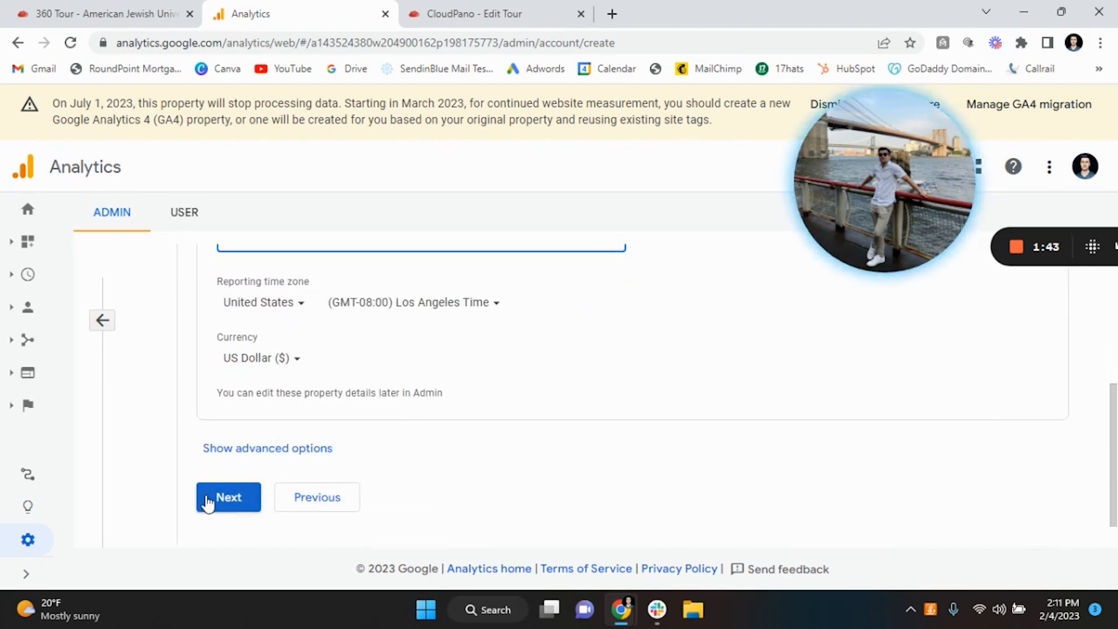
pyautogui.click(228, 497)
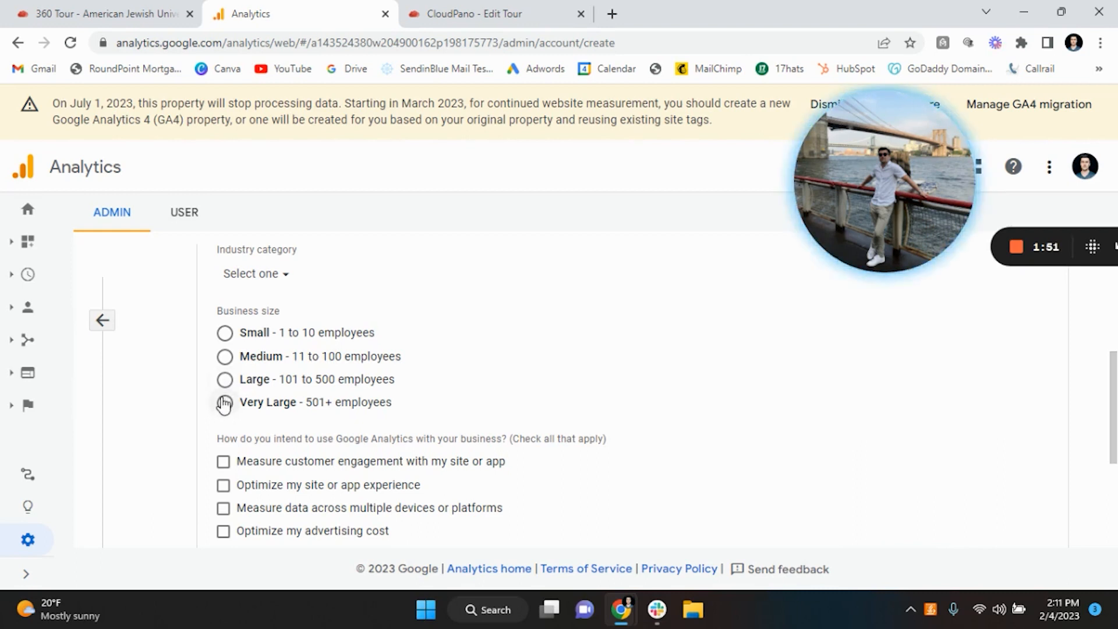
# Step: Choose Large business size and goals: site experience, cross-device measurement, conversions, online sales, leads
pyautogui.click(225, 378)
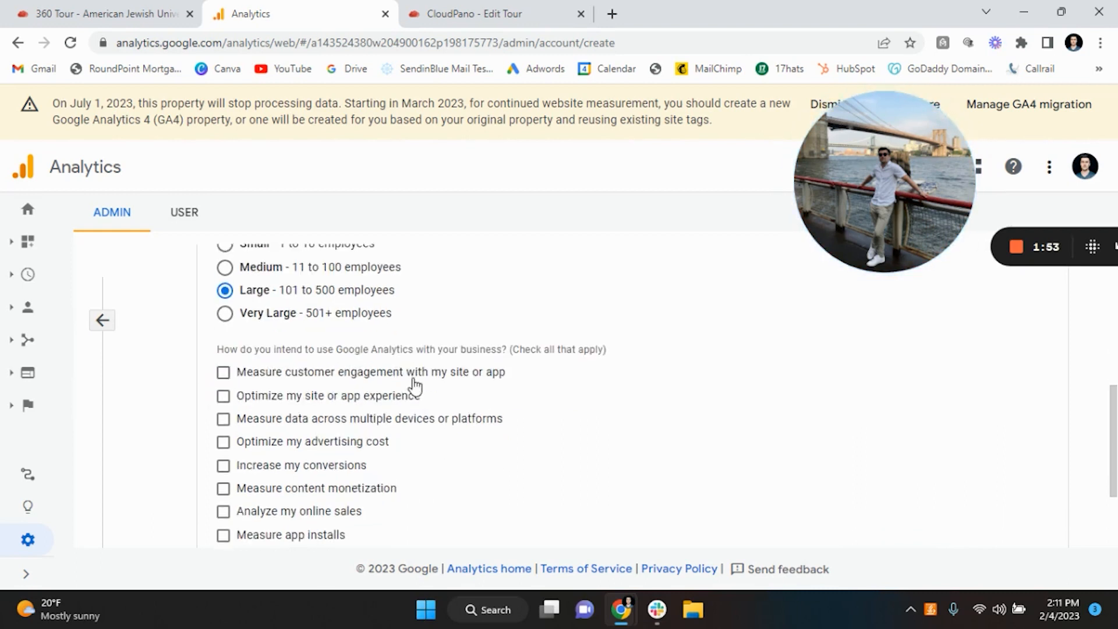
pyautogui.scroll(-3)
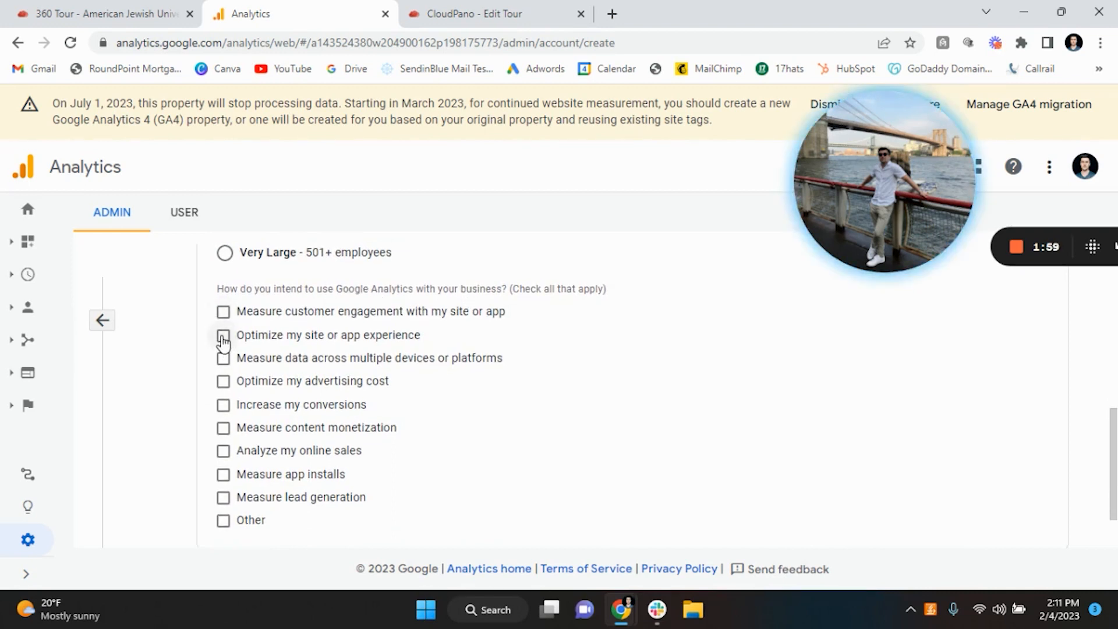
pyautogui.click(223, 335)
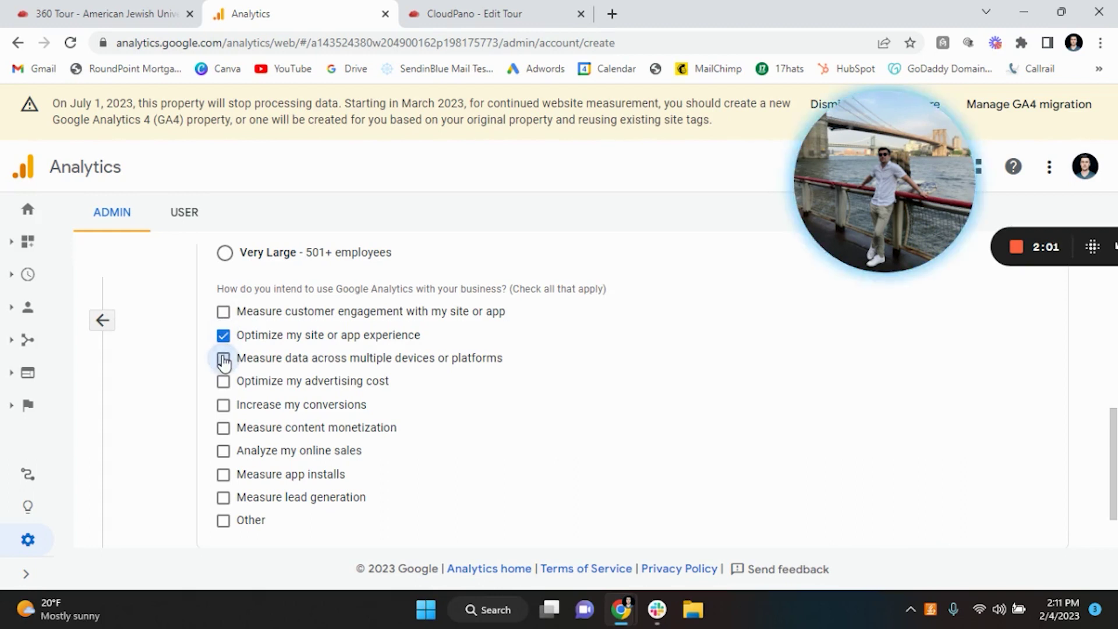
pyautogui.click(223, 357)
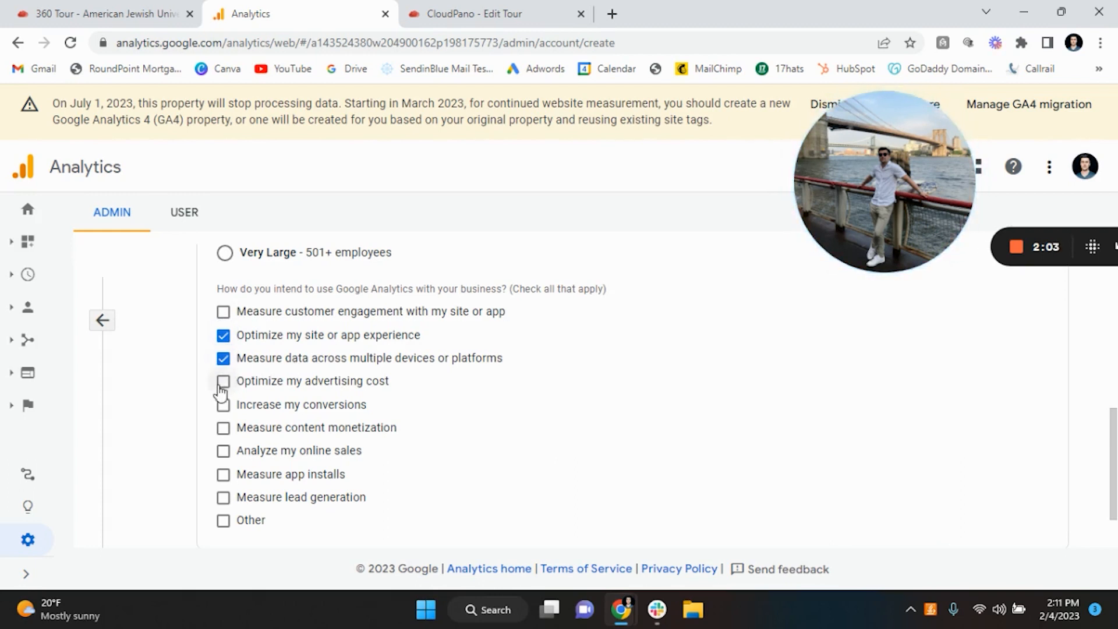
pyautogui.click(224, 404)
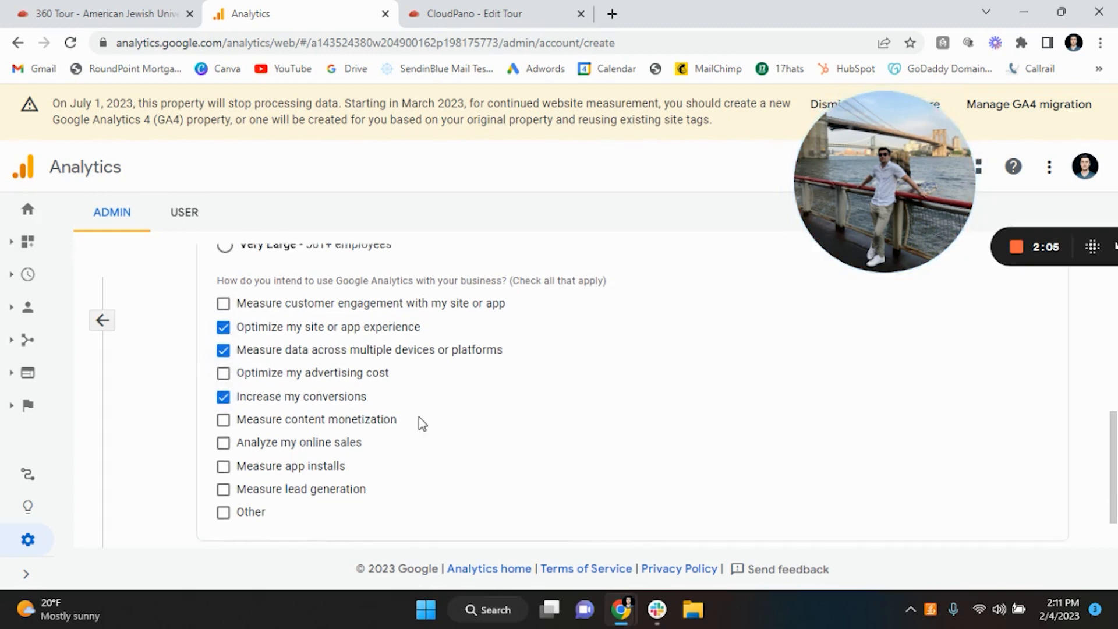
pyautogui.click(224, 430)
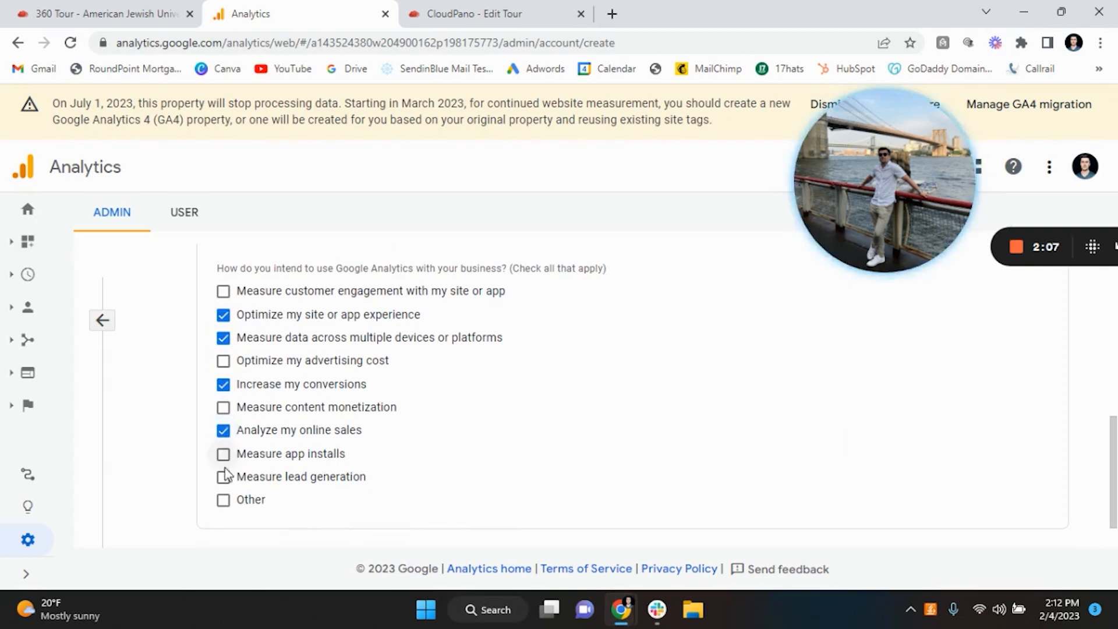
pyautogui.click(223, 476)
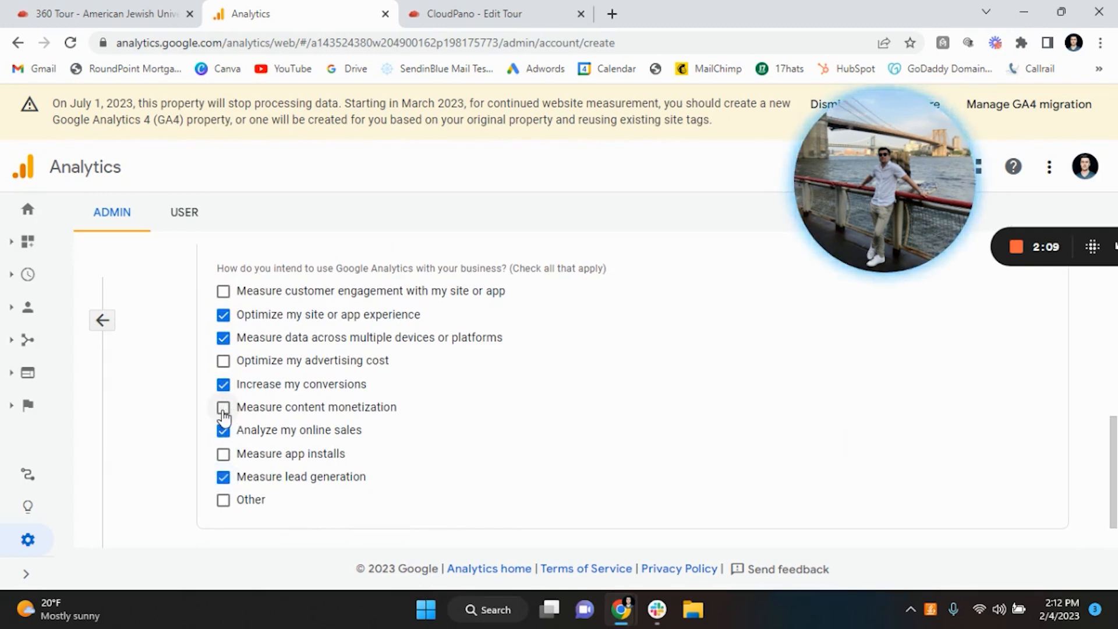
pyautogui.scroll(-3)
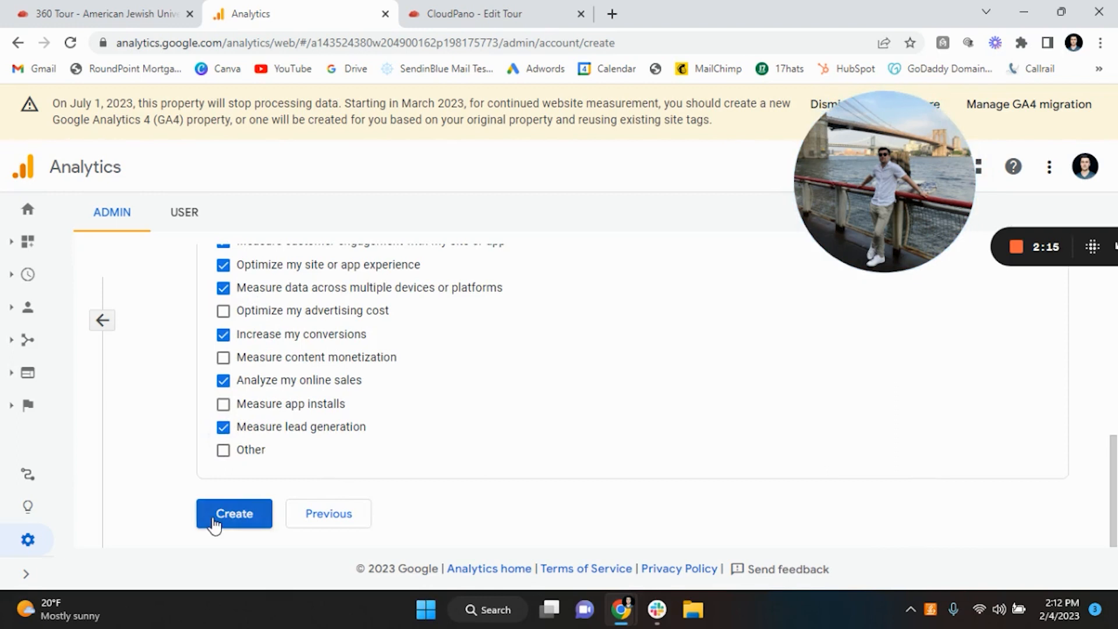
# Step: Create the account and accept the Data Processing Terms and terms of service
pyautogui.click(232, 513)
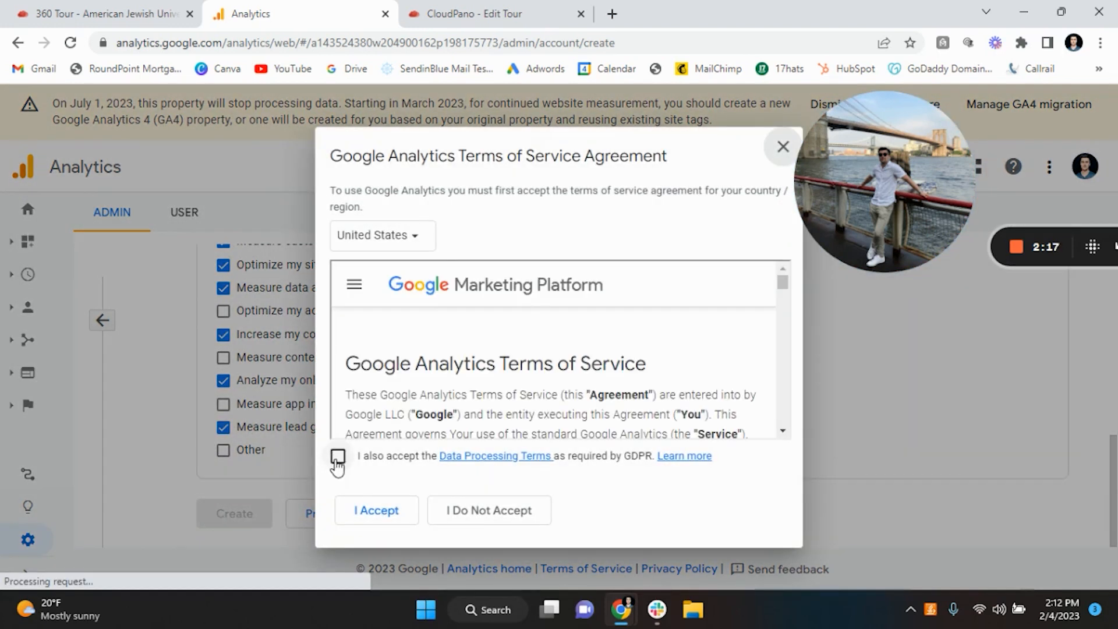
pyautogui.click(337, 457)
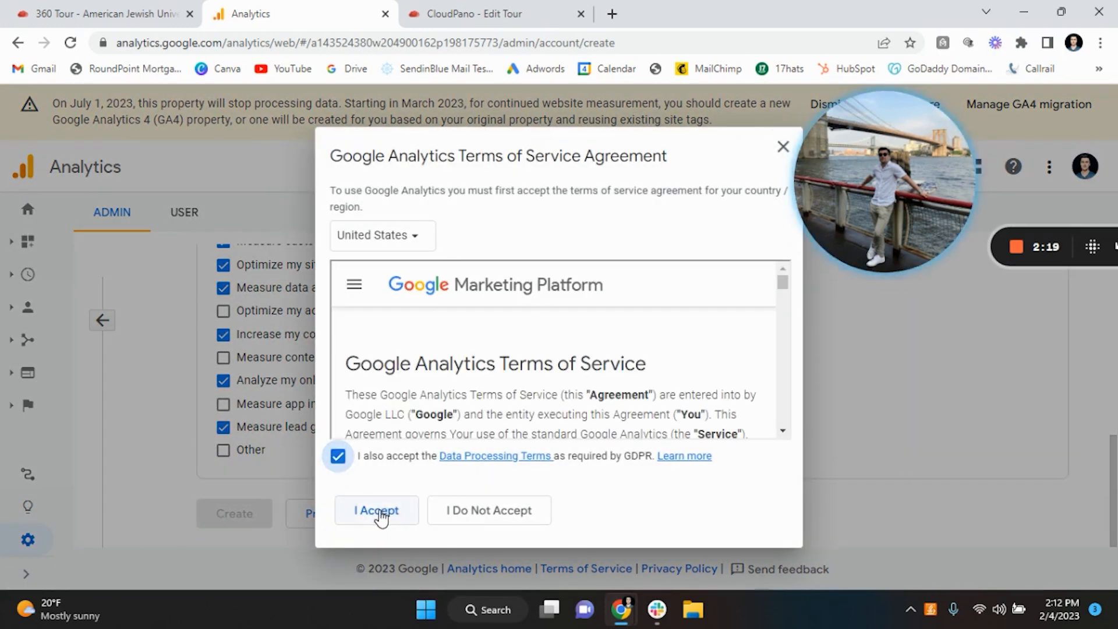
pyautogui.click(377, 510)
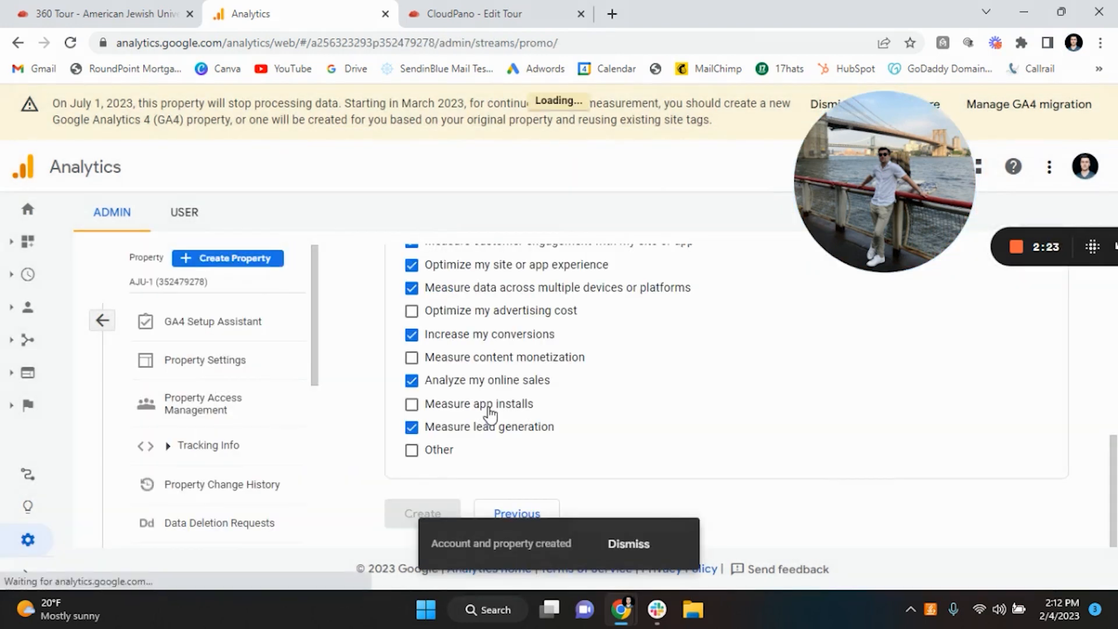
# Step: Open the AJU-1 property's admin page and copy the CloudPano tour's URL
pyautogui.click(422, 514)
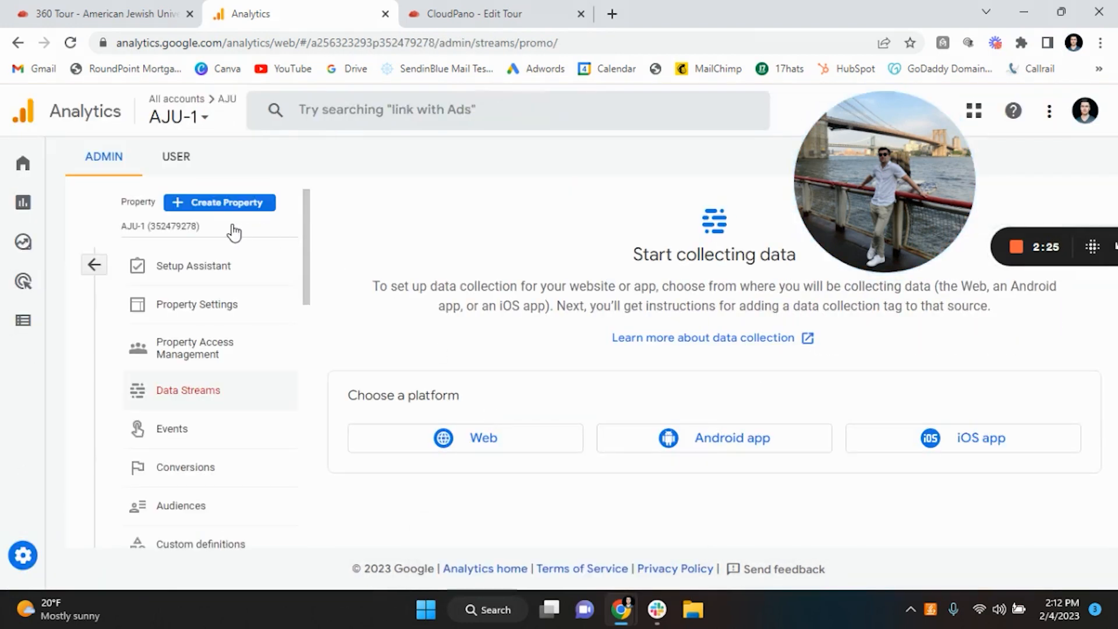
pyautogui.moveTo(124, 173)
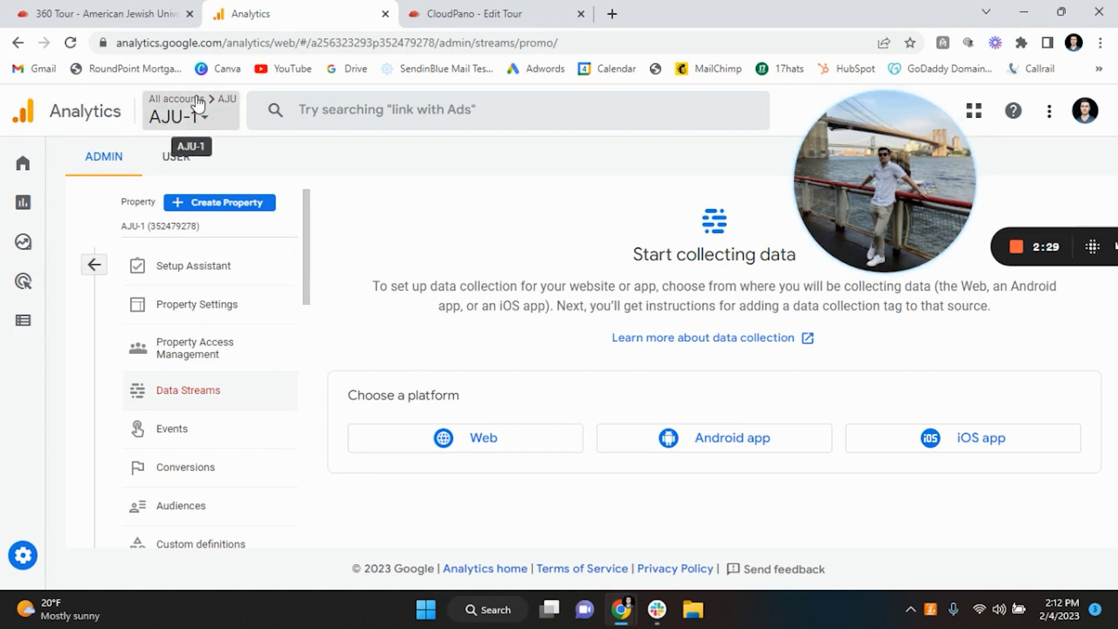
pyautogui.click(186, 117)
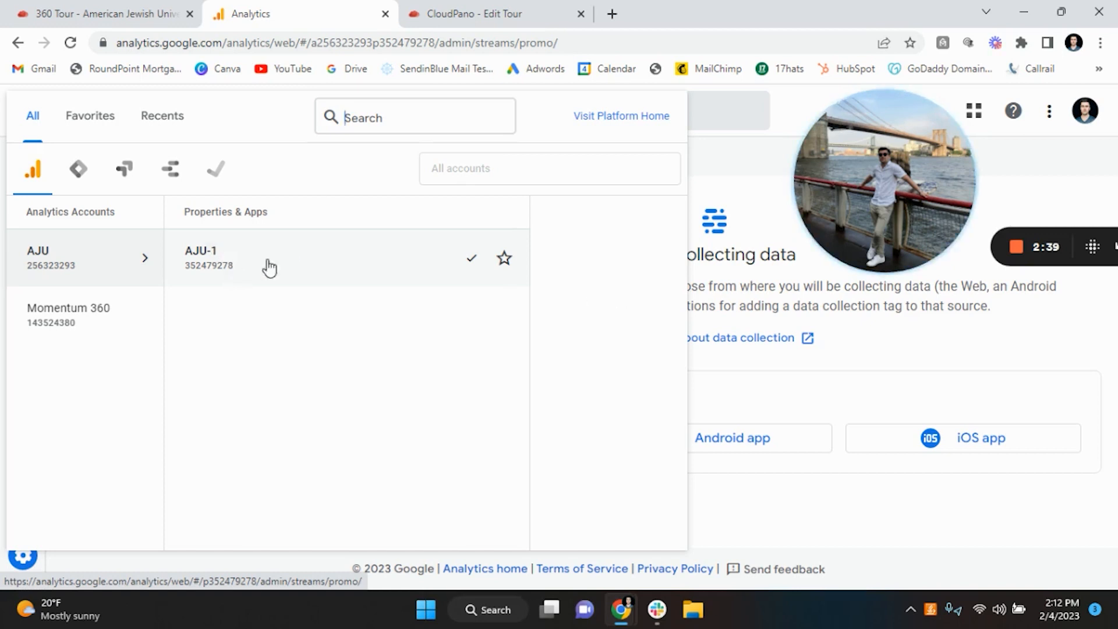
pyautogui.click(207, 257)
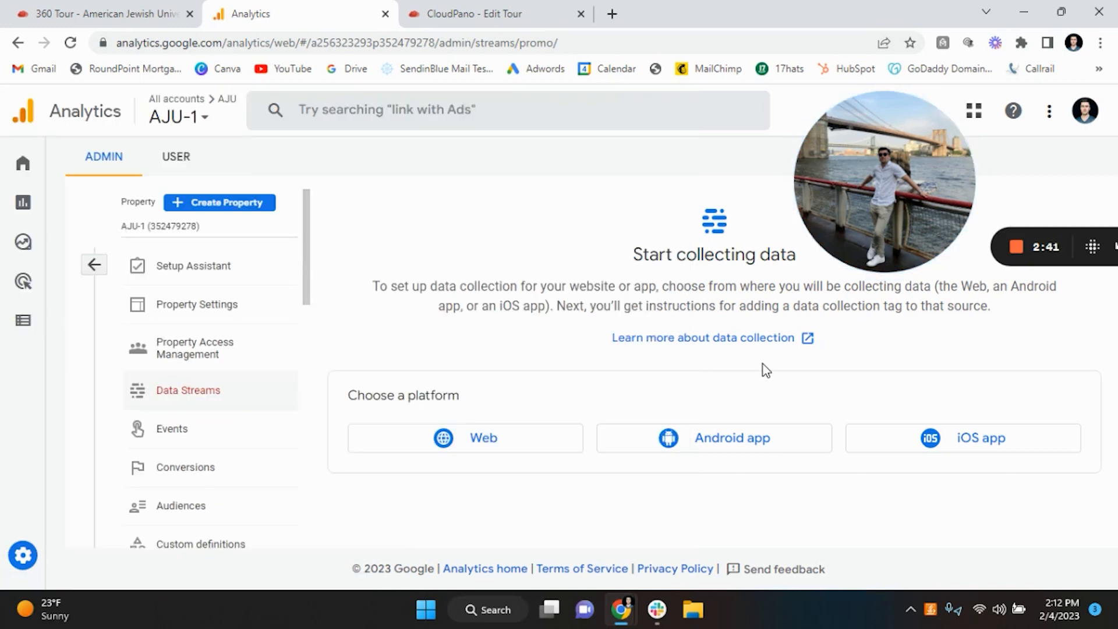
pyautogui.moveTo(320, 312)
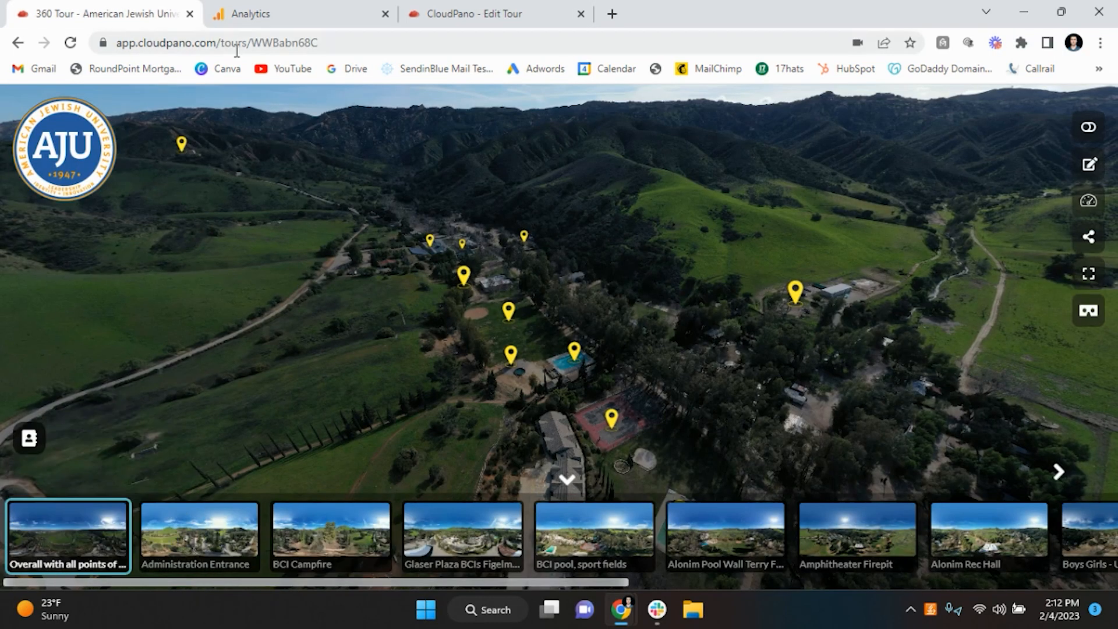
pyautogui.rightClick(214, 42)
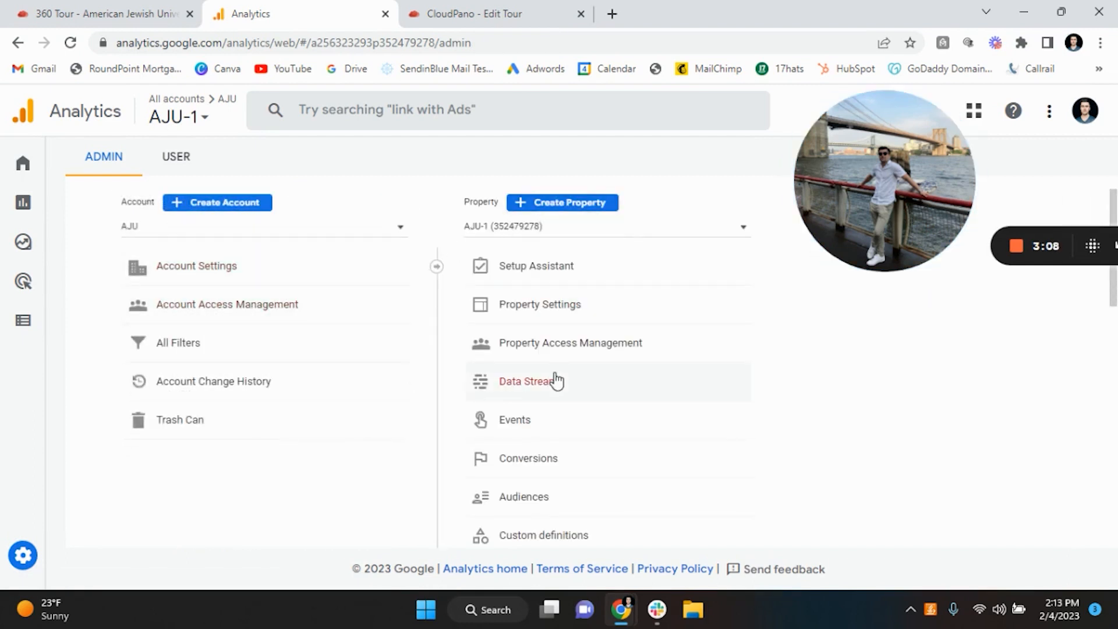
# Step: Add a web stream named AJU for the tour URL and copy its measurement ID
pyautogui.click(526, 380)
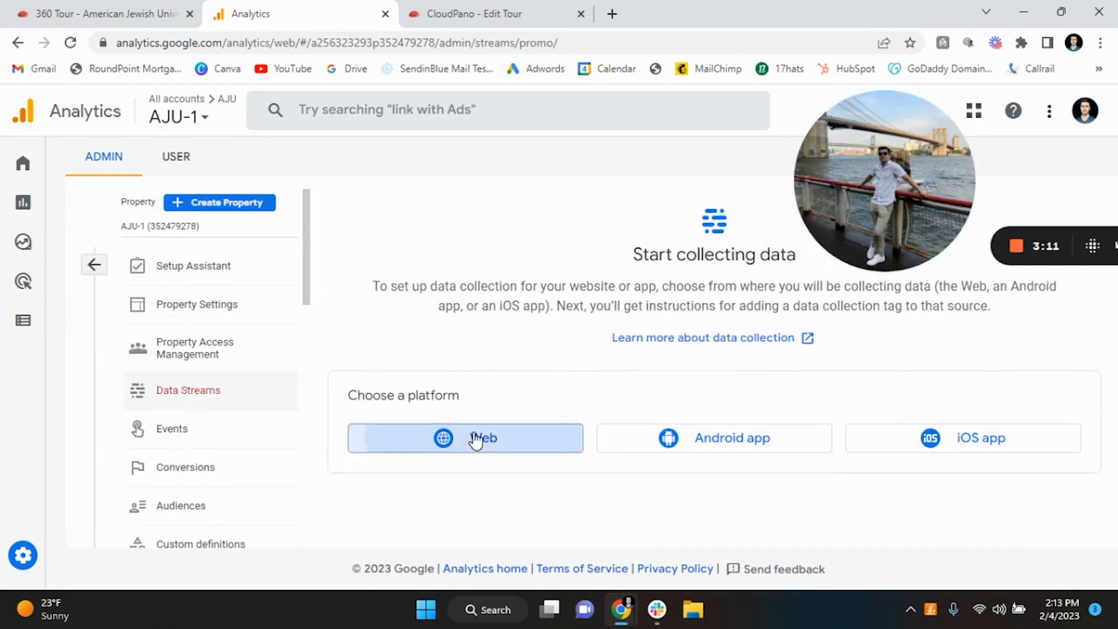
pyautogui.click(464, 438)
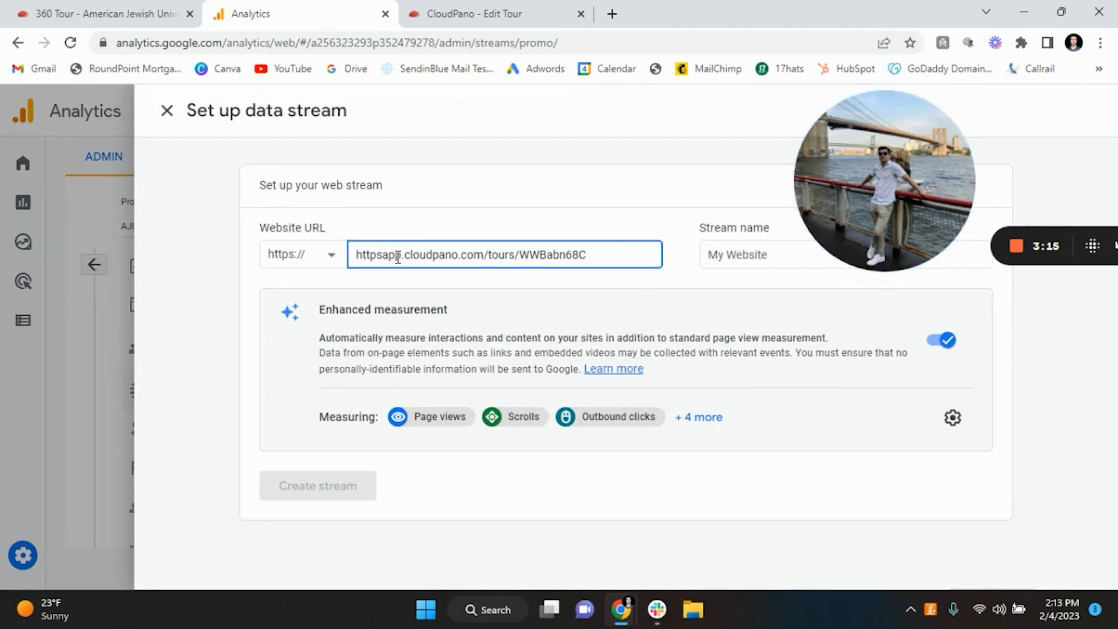
pyautogui.click(844, 254)
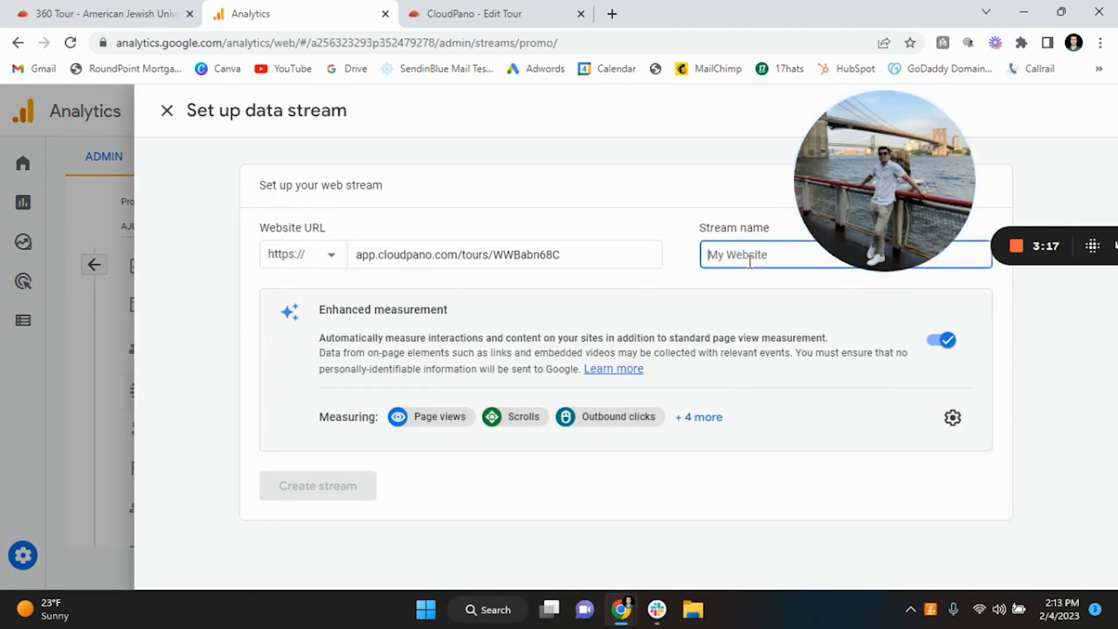
pyautogui.write('AJU')
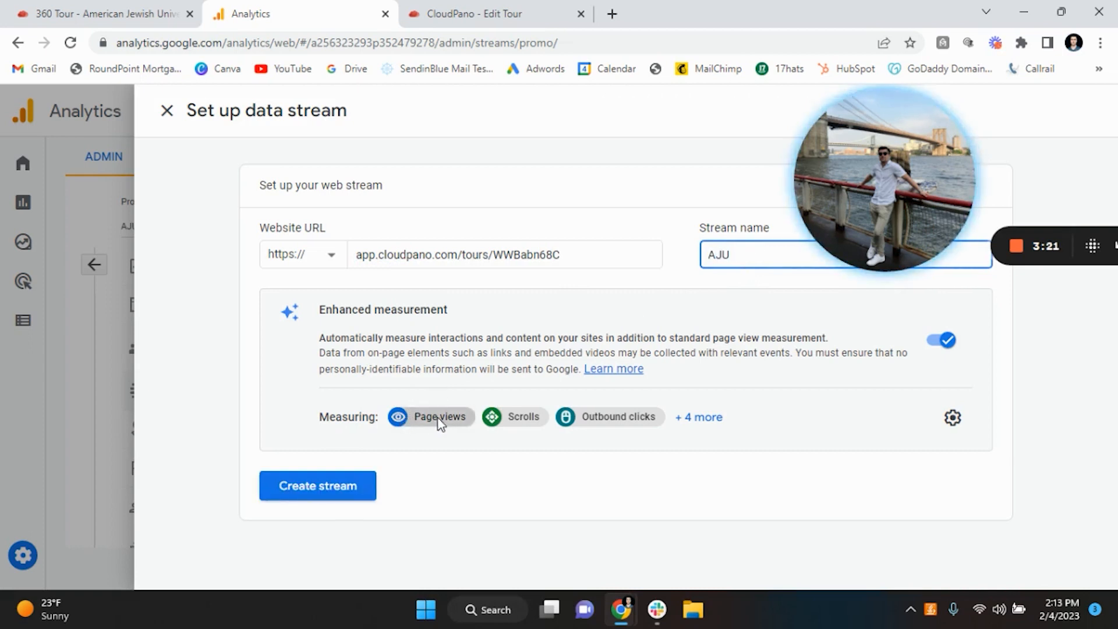
pyautogui.moveTo(703, 425)
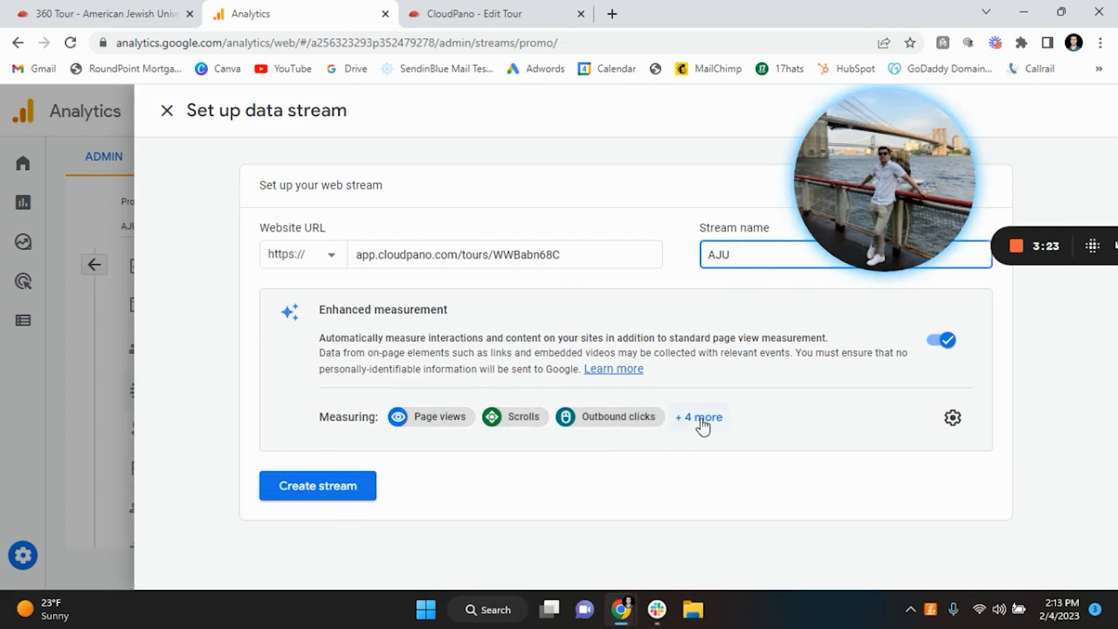
pyautogui.click(699, 416)
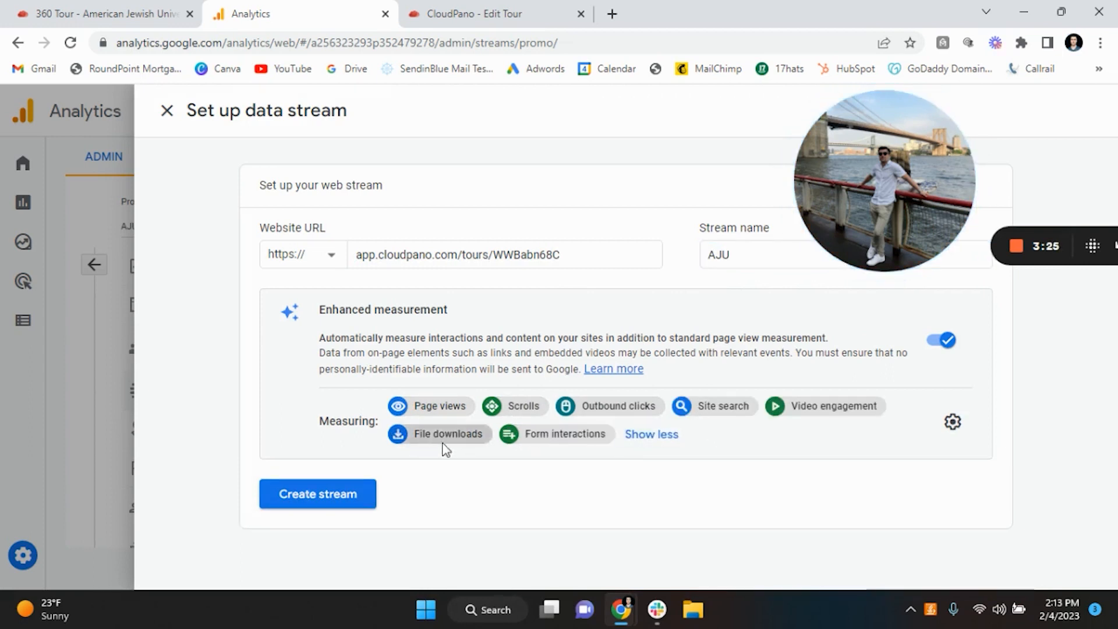
pyautogui.moveTo(751, 426)
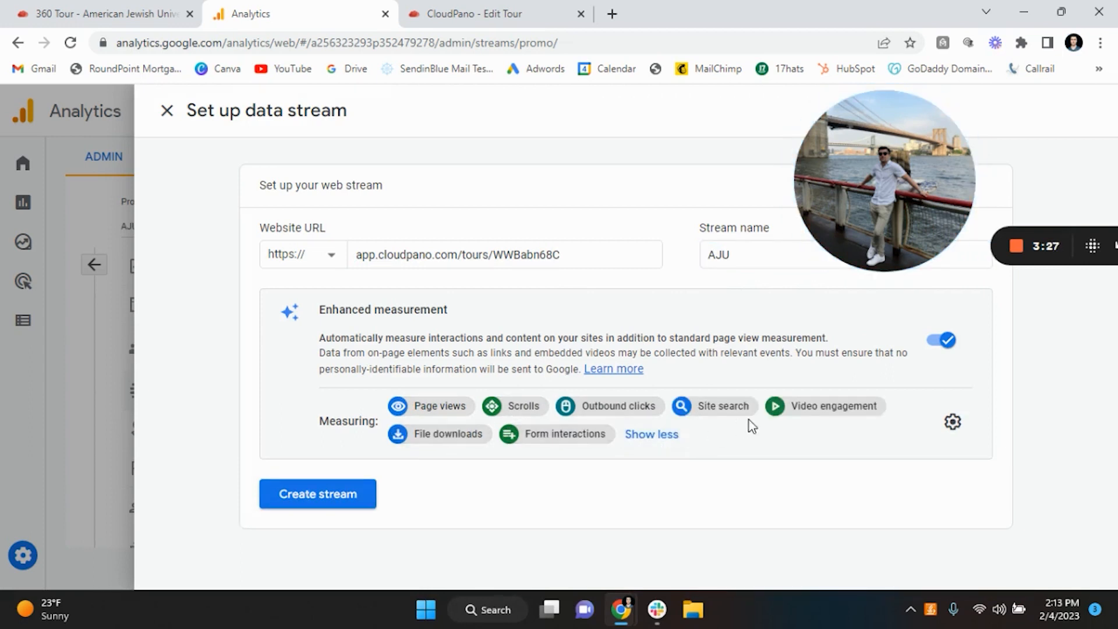
pyautogui.click(317, 493)
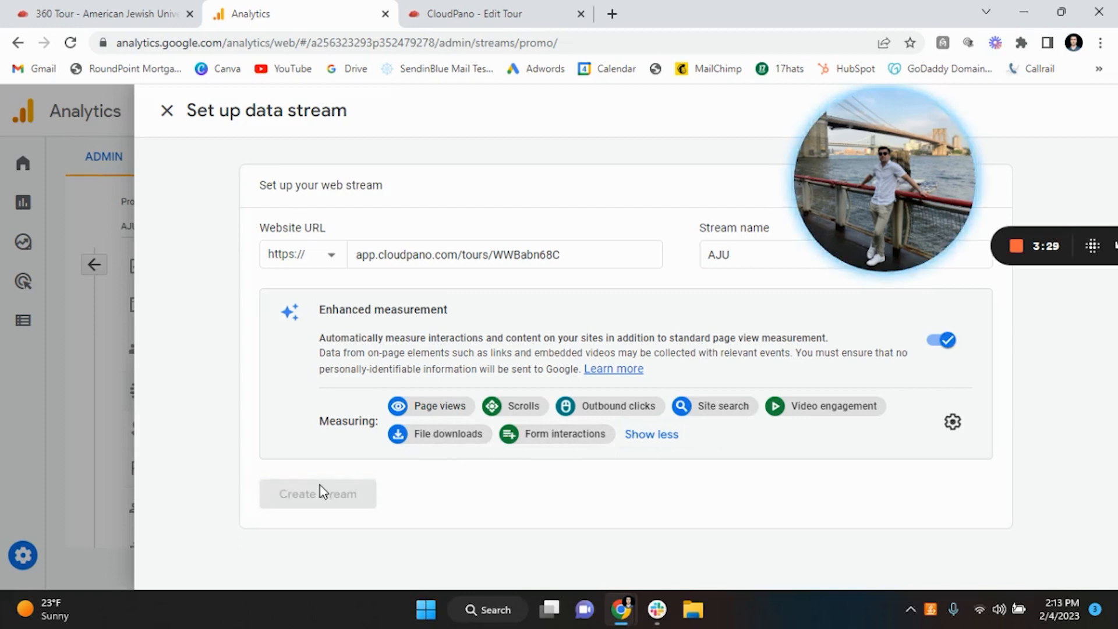
pyautogui.click(318, 493)
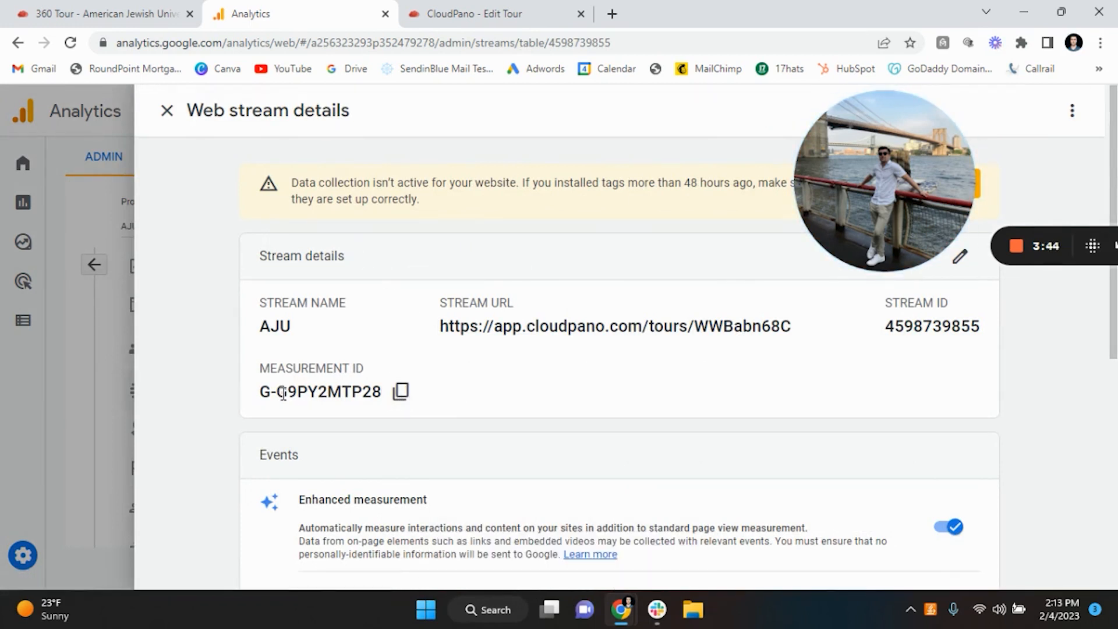
pyautogui.click(489, 14)
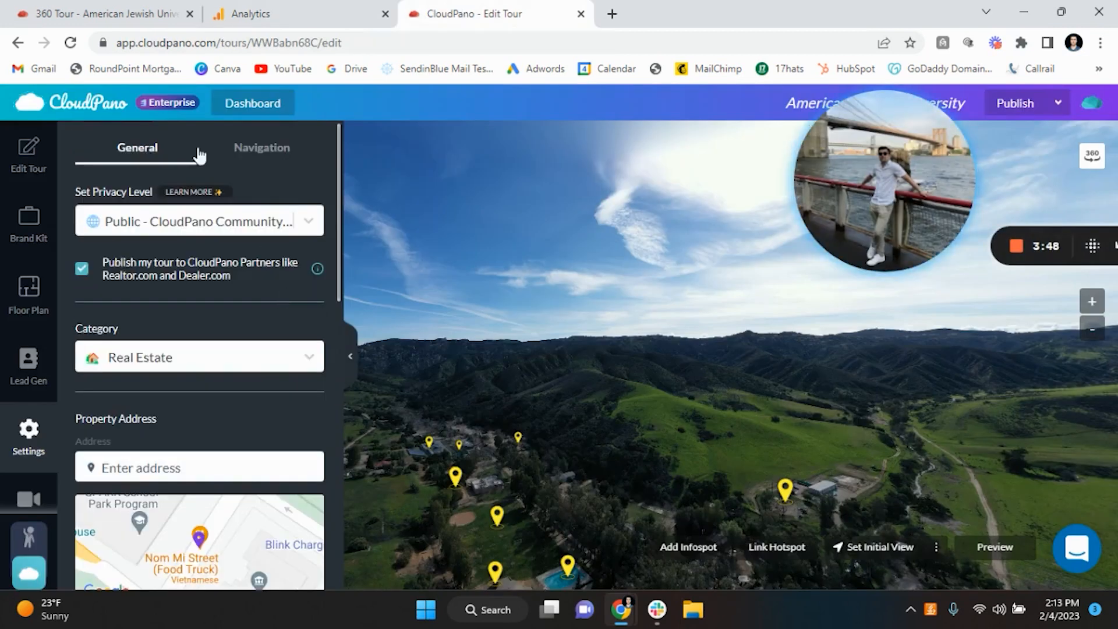
pyautogui.moveTo(344, 100)
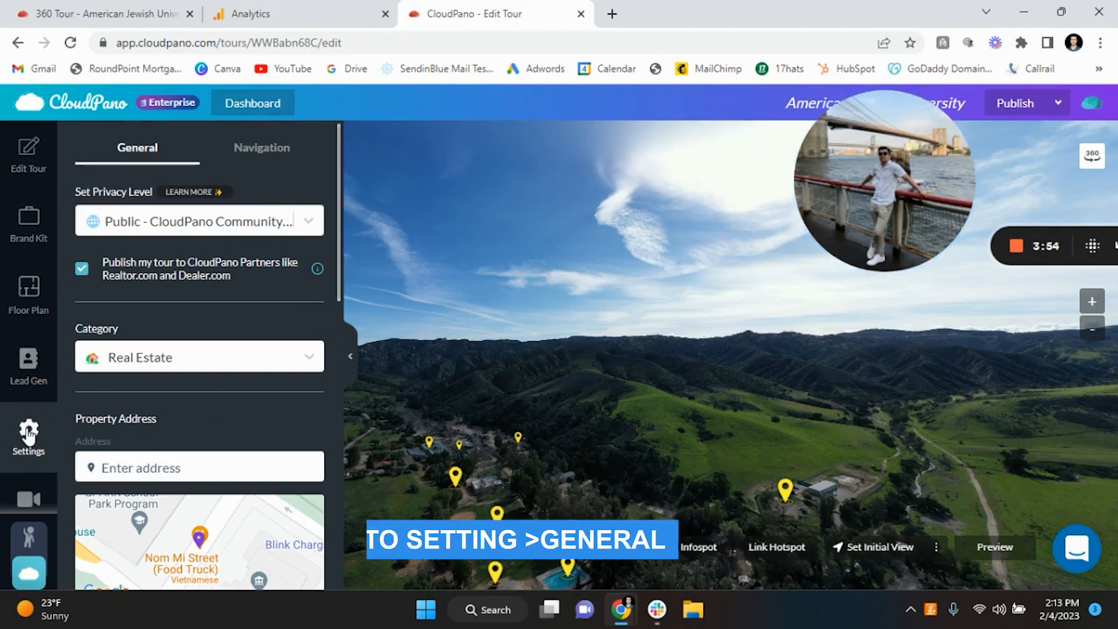
# Step: Save measurement ID G-G9PY2MTP28 in the tour's Google Analytics setting and publish the tour
pyautogui.scroll(-3)
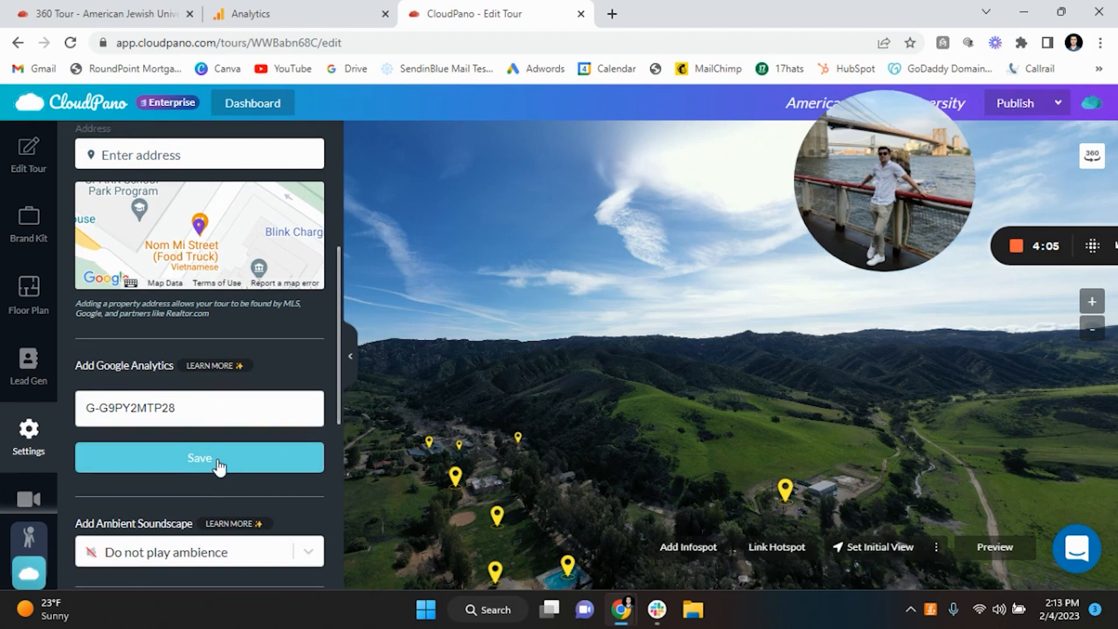
pyautogui.moveTo(1016, 111)
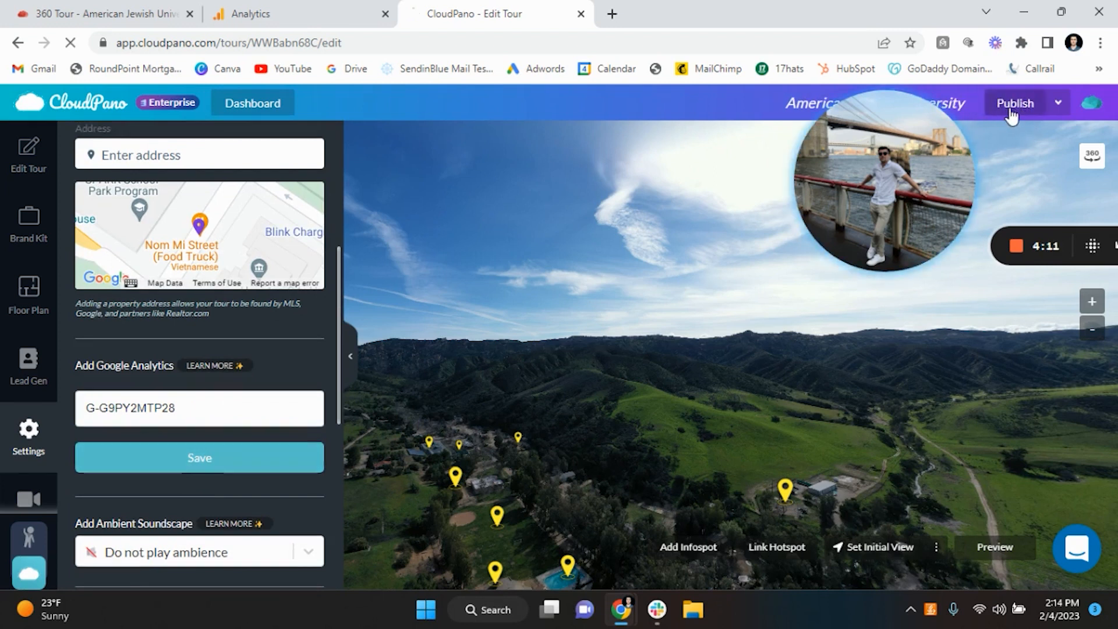
pyautogui.click(994, 547)
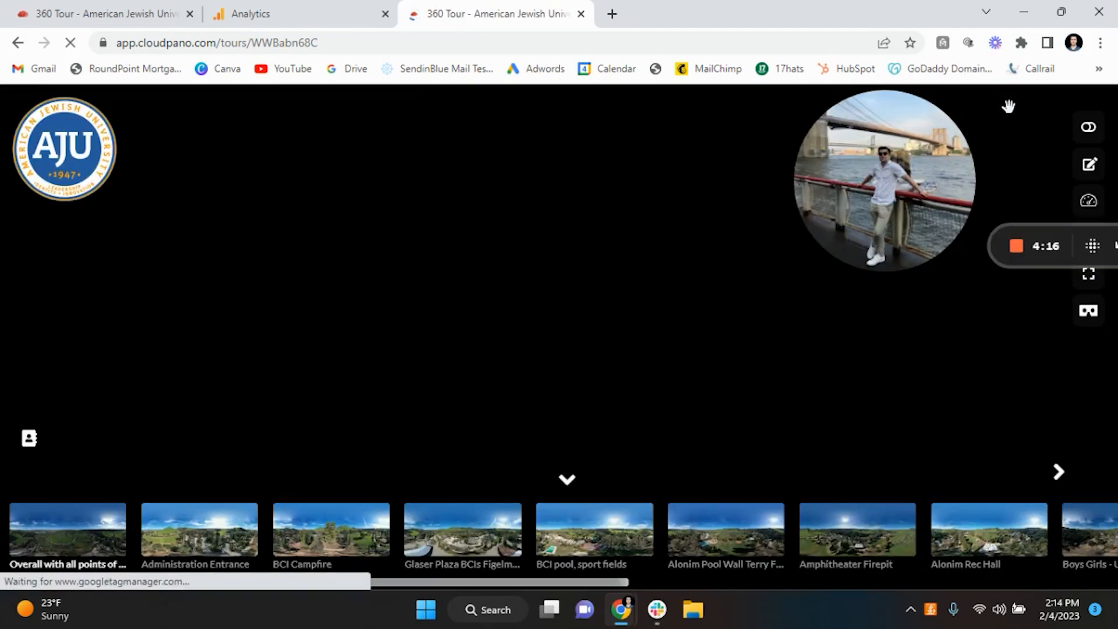
pyautogui.click(68, 533)
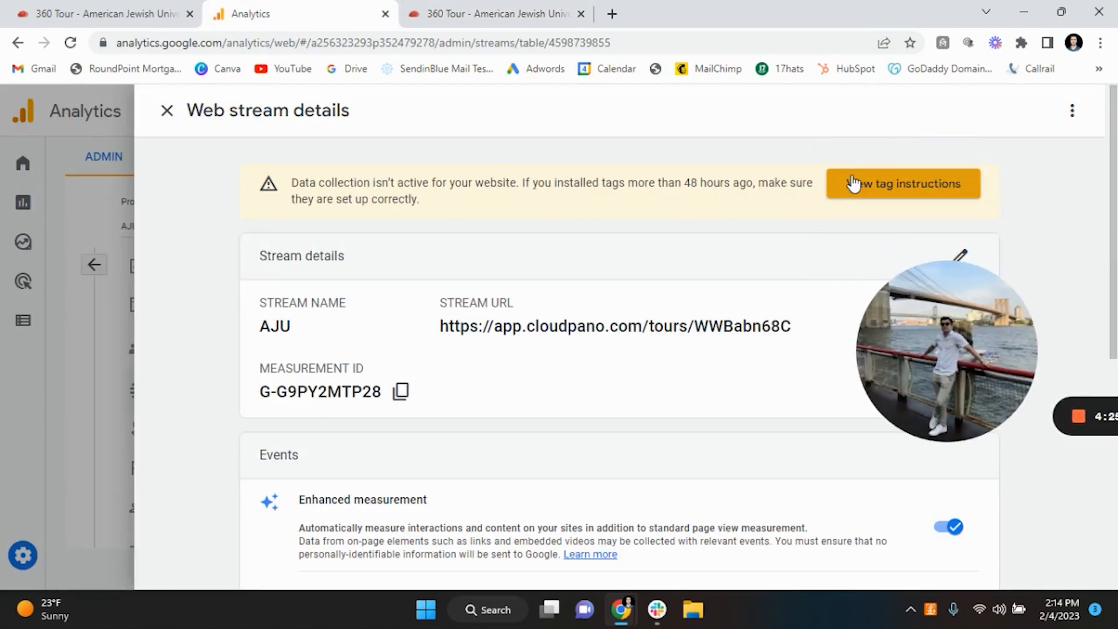
# Step: Copy the gtag.js code block from the Install manually tag instructions
pyautogui.click(902, 183)
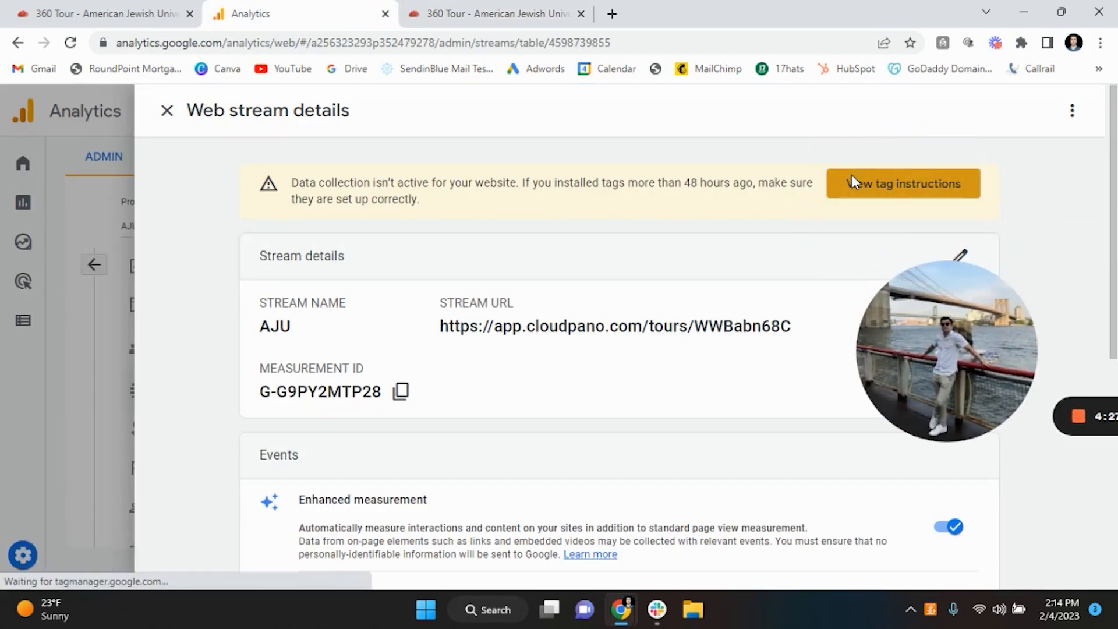
pyautogui.click(902, 184)
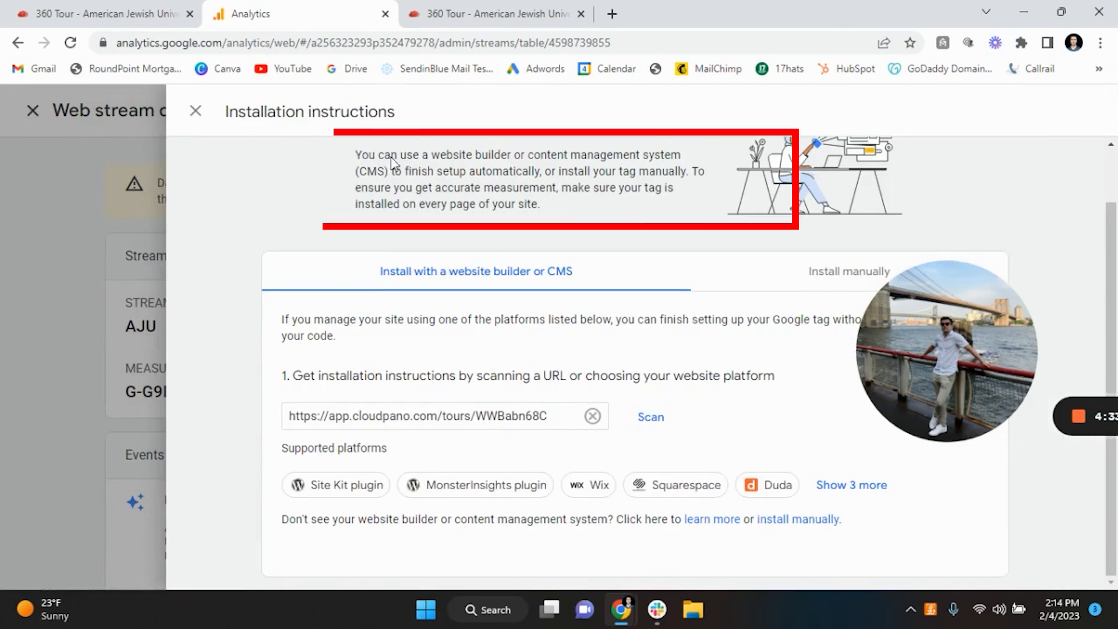
pyautogui.moveTo(706, 344)
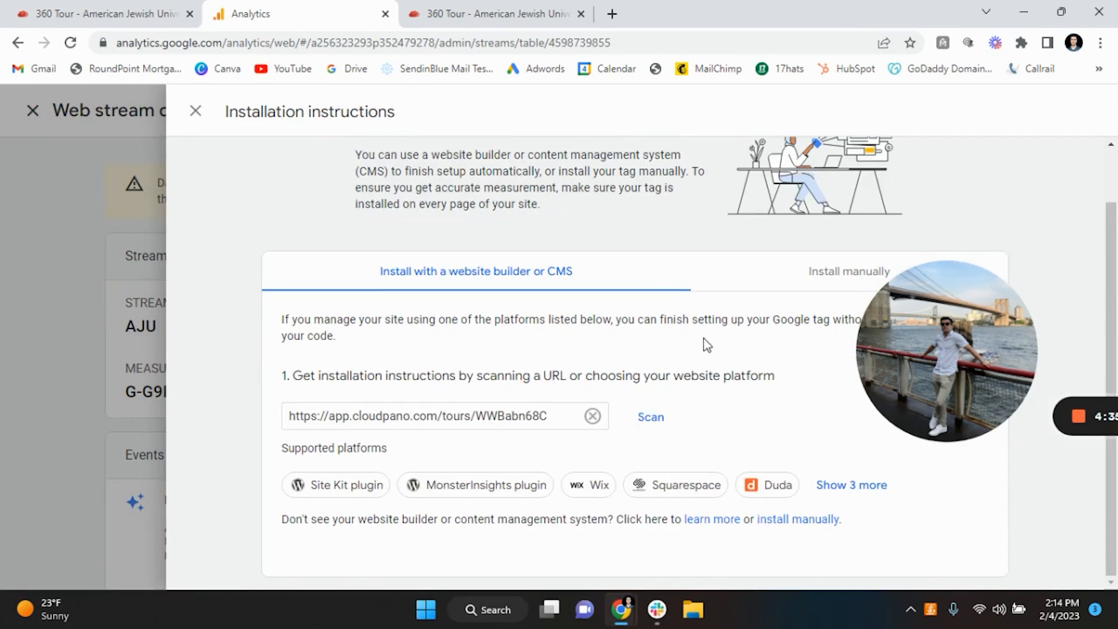
pyautogui.click(848, 270)
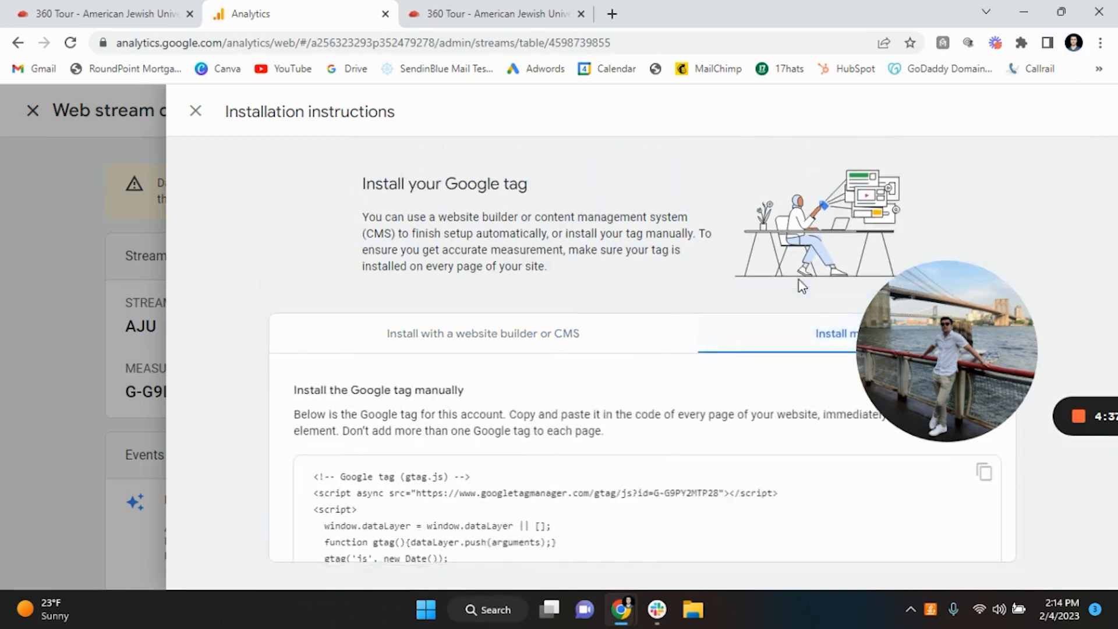
pyautogui.scroll(-3)
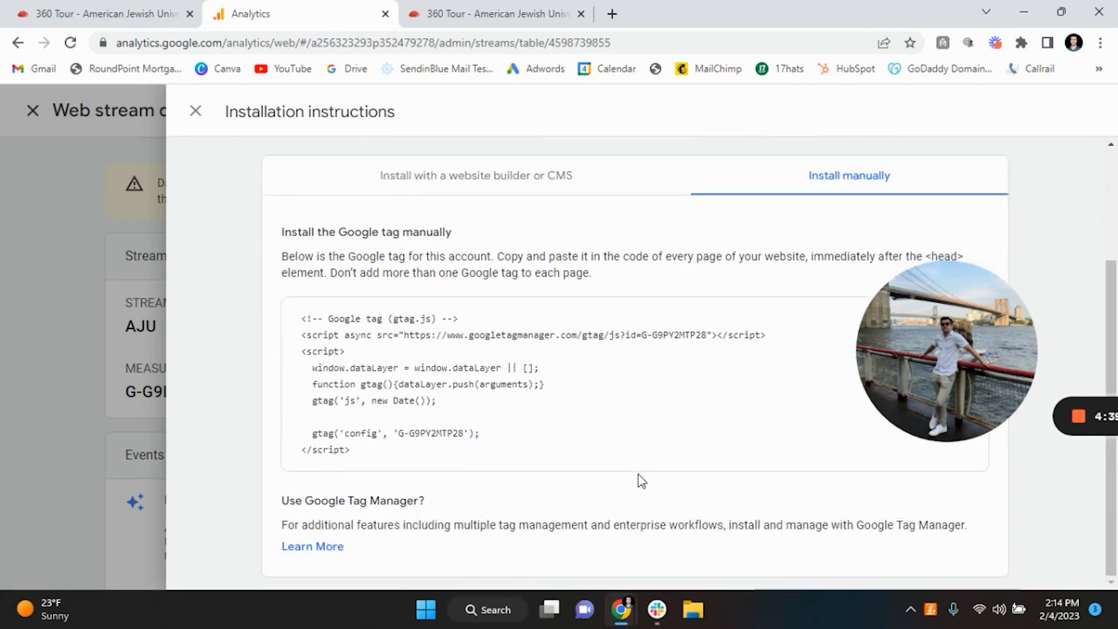
pyautogui.click(969, 318)
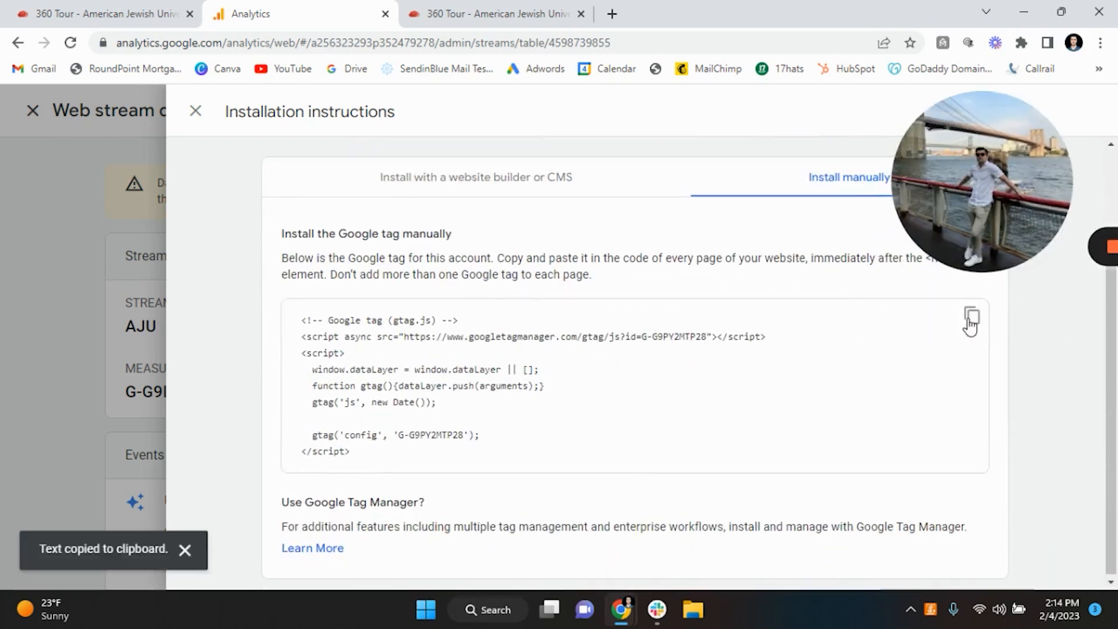
pyautogui.moveTo(454, 7)
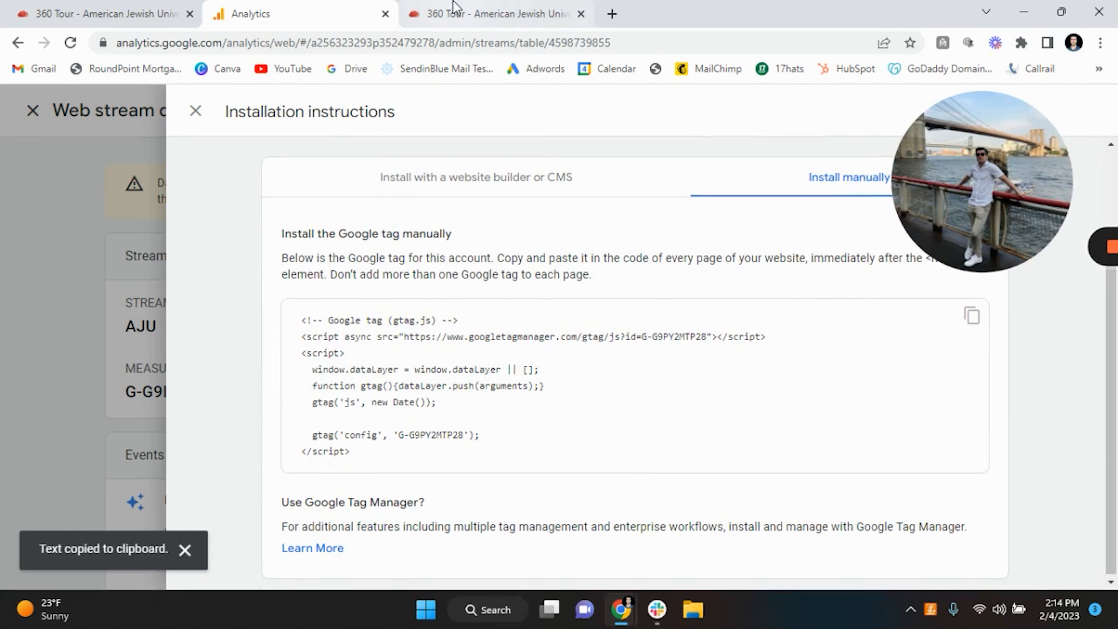
pyautogui.click(496, 14)
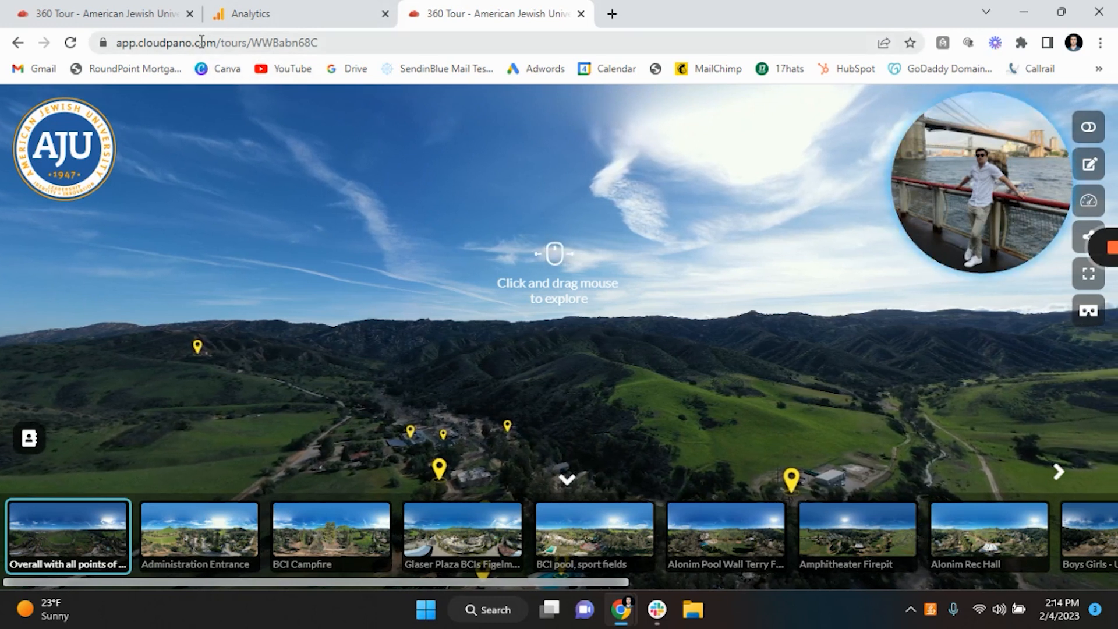
# Step: Search the web for American Jewish University
pyautogui.click(207, 42)
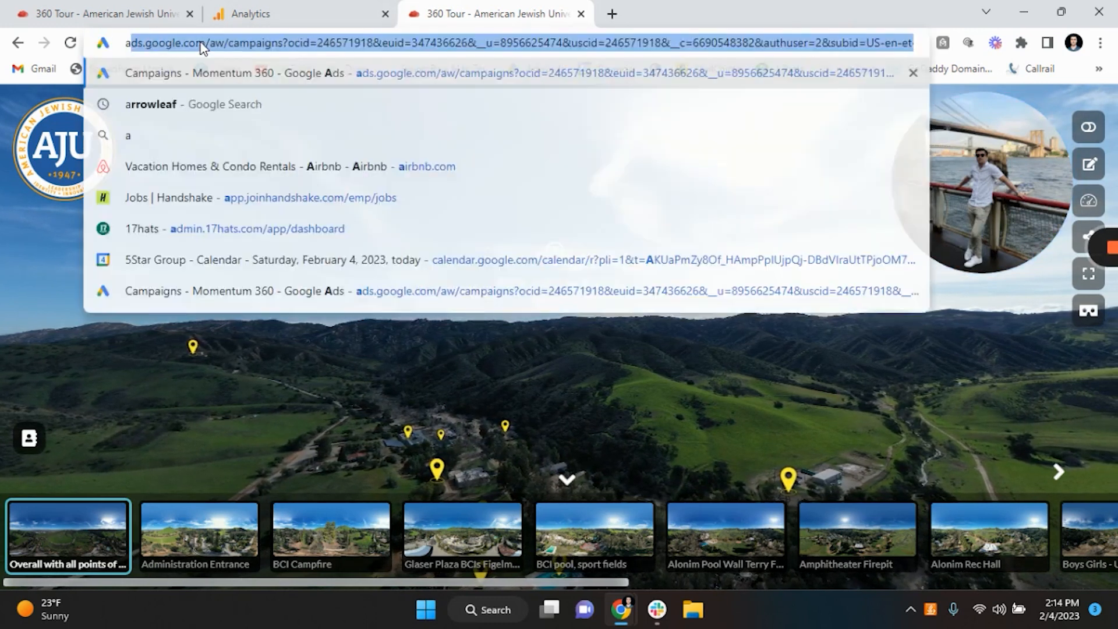
pyautogui.write('american jewish un')
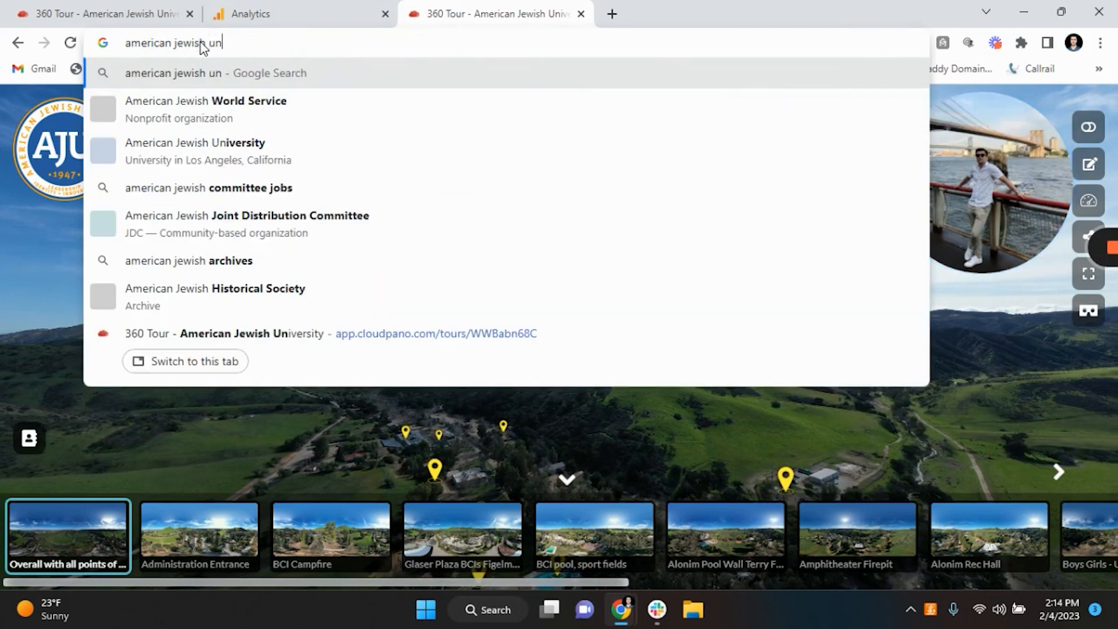
pyautogui.write('iversity')
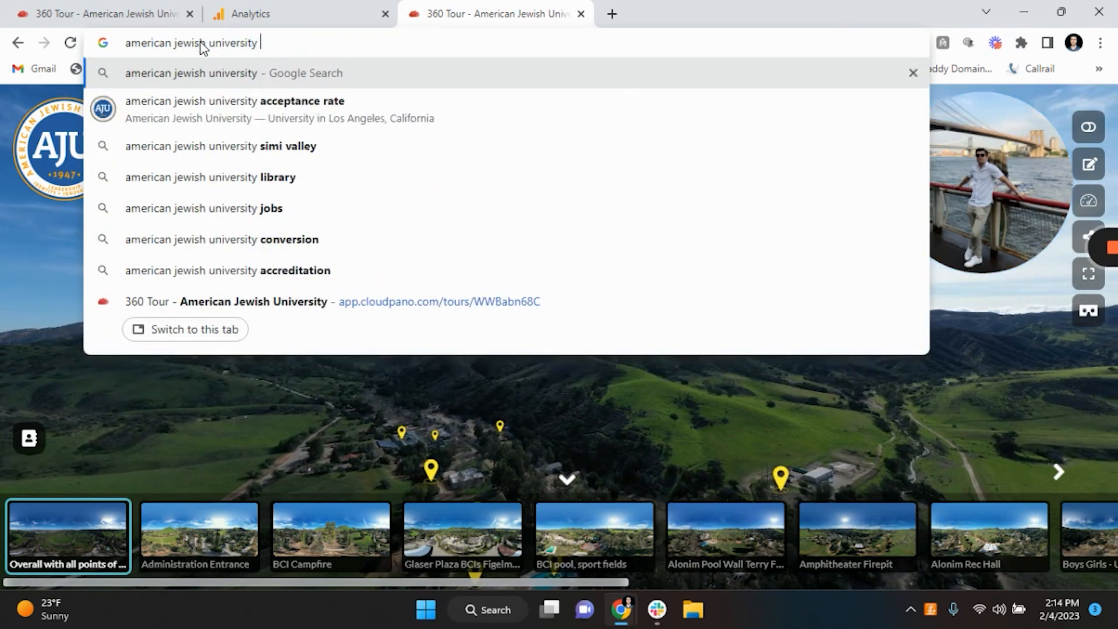
pyautogui.press('Return')
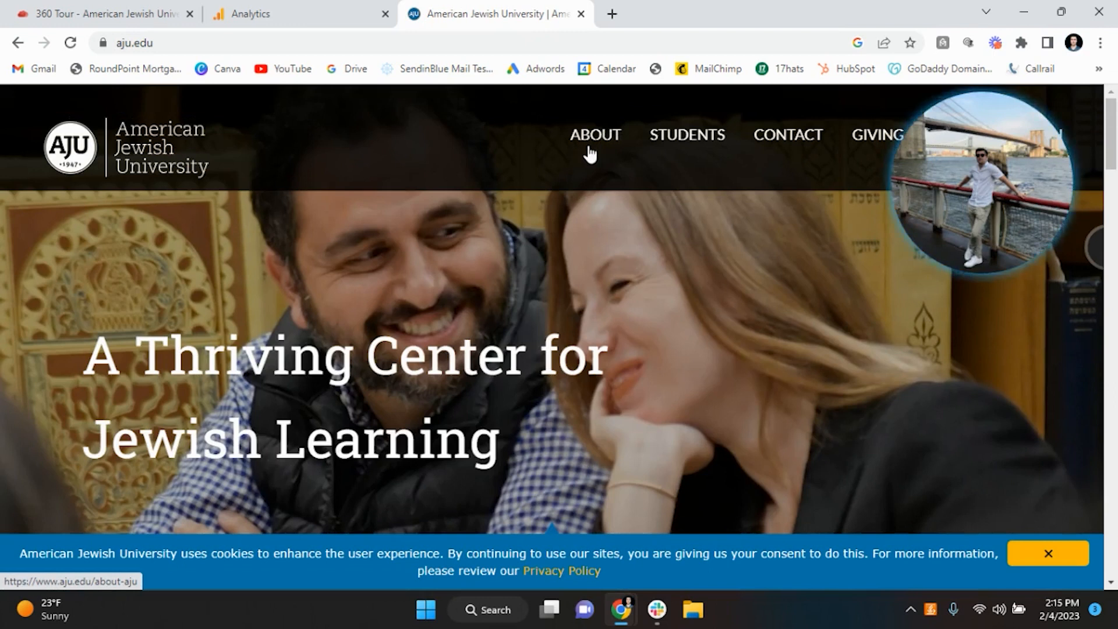
# Step: Open the About AJU page, then the Our Campuses page
pyautogui.click(595, 135)
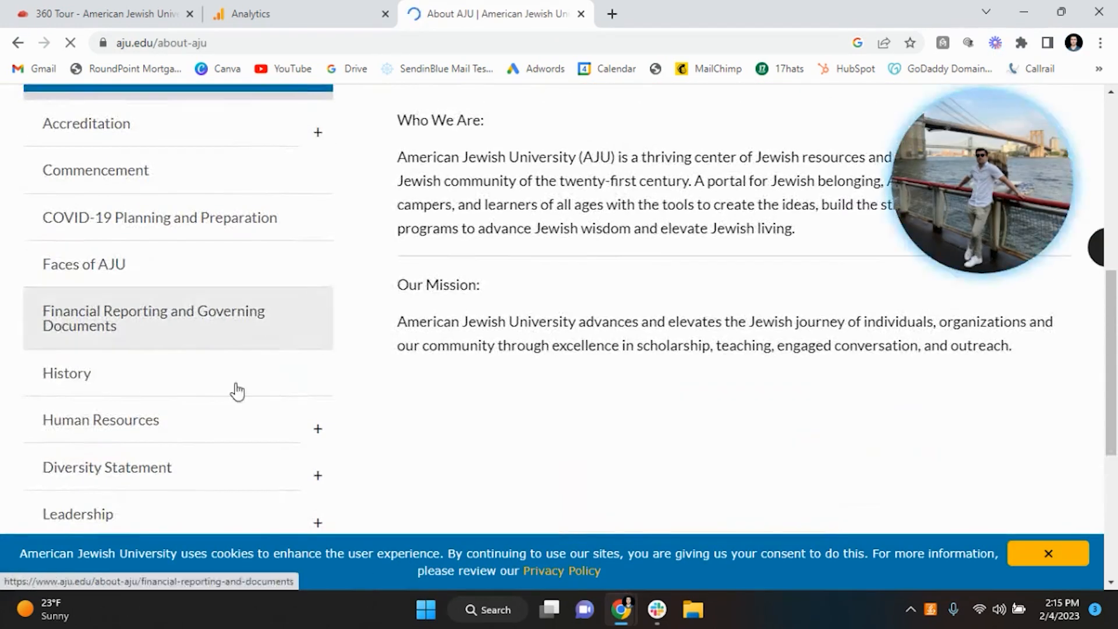
pyautogui.scroll(-3)
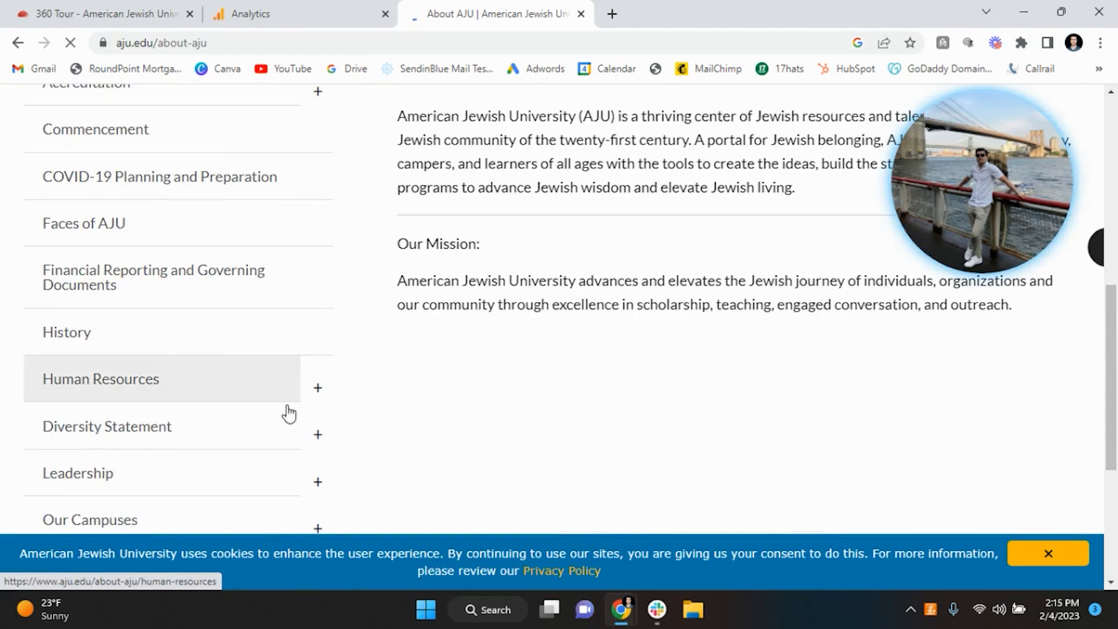
pyautogui.click(90, 519)
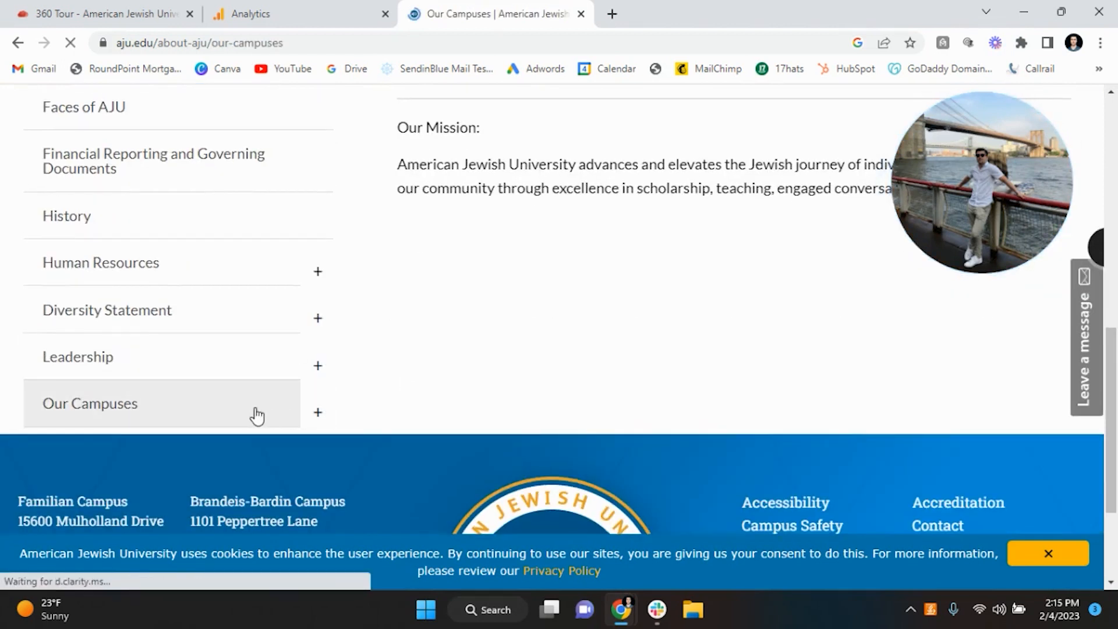
pyautogui.click(90, 403)
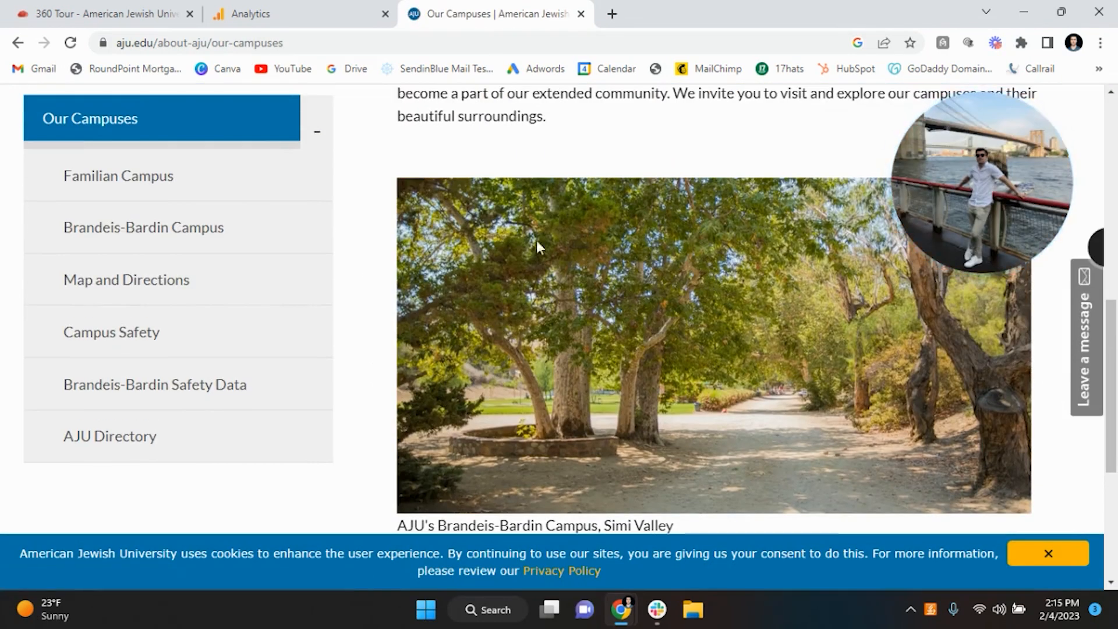
pyautogui.click(257, 14)
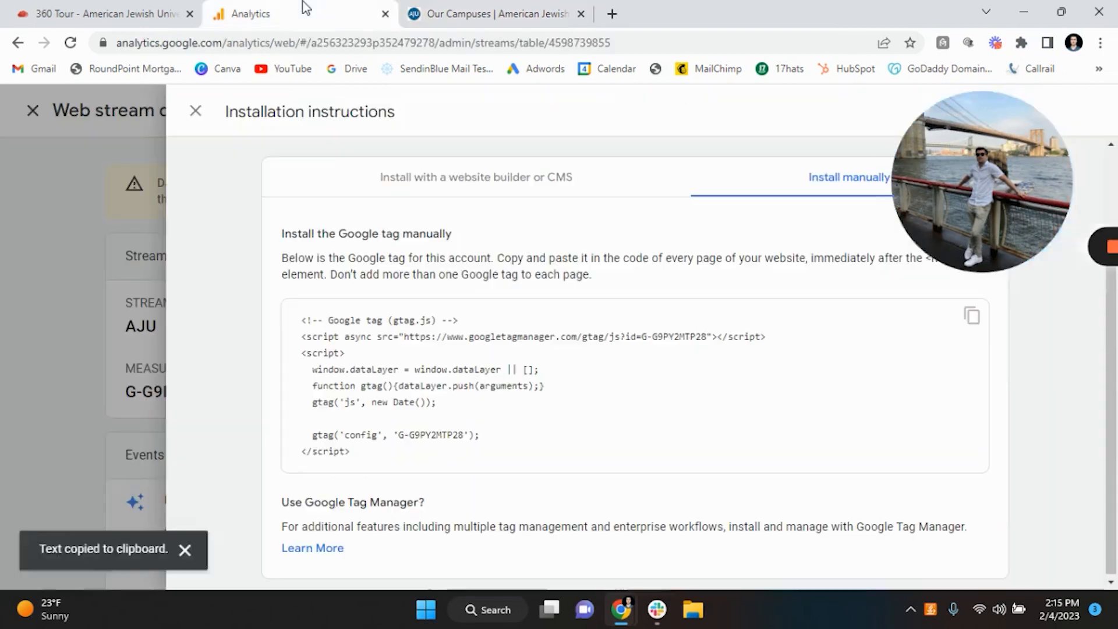
# Step: Scan the CloudPano tour URL under Install with a website builder, getting an unsupported-platform error
pyautogui.click(475, 177)
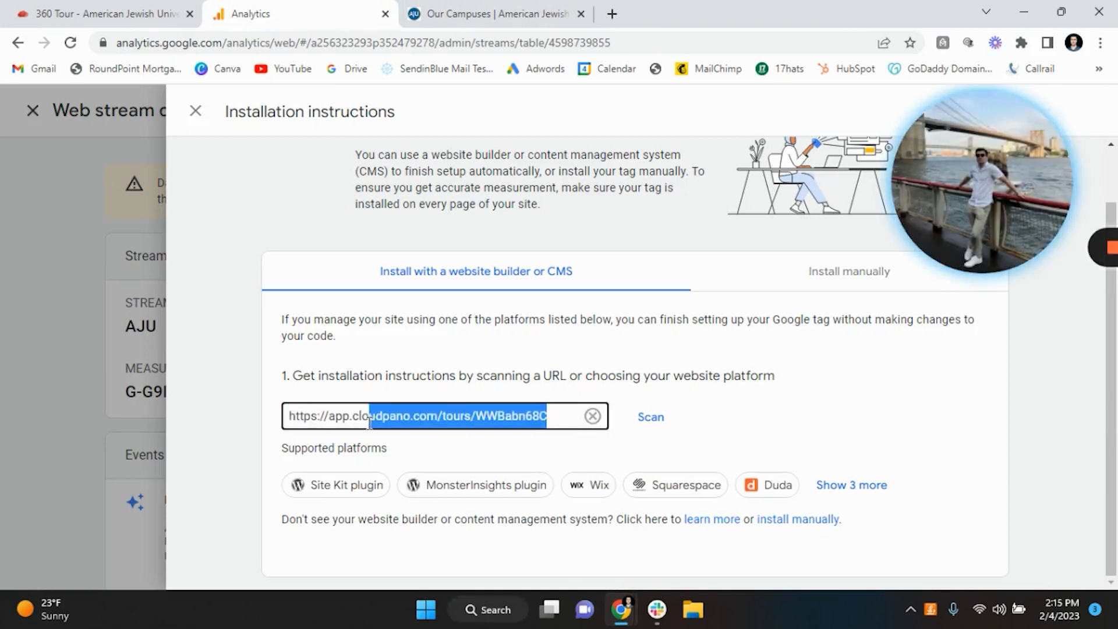
pyautogui.click(495, 13)
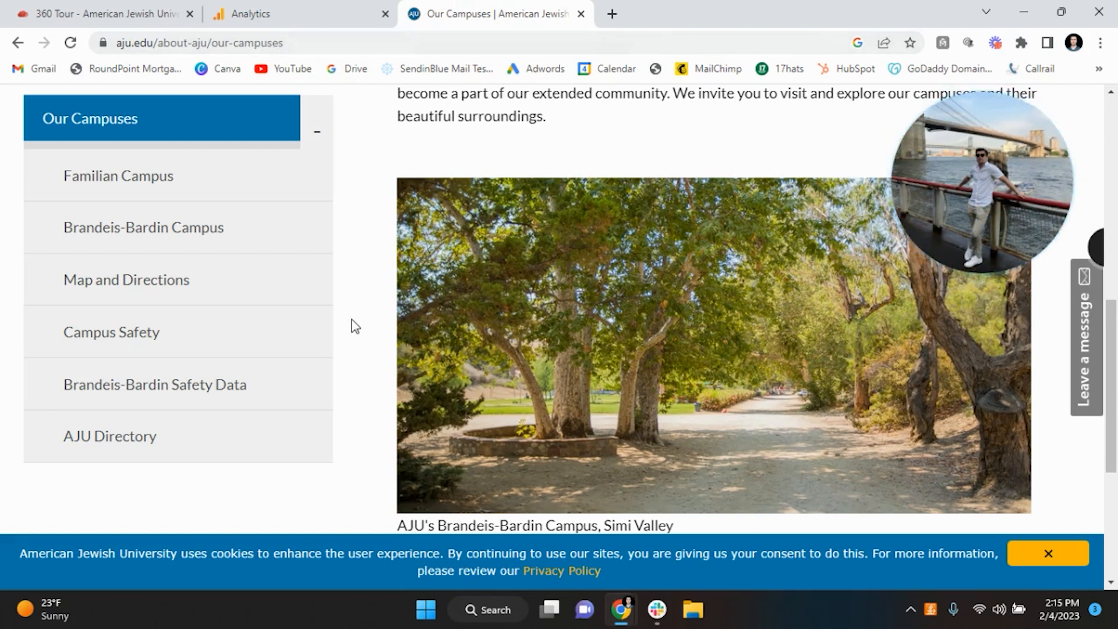
pyautogui.moveTo(282, 13)
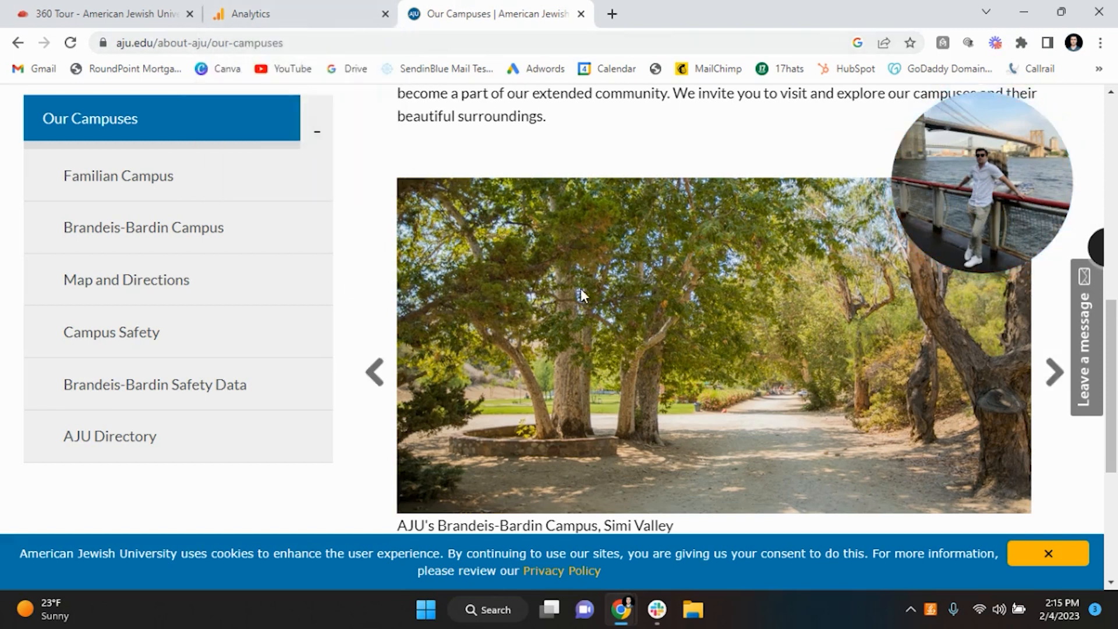
pyautogui.click(249, 13)
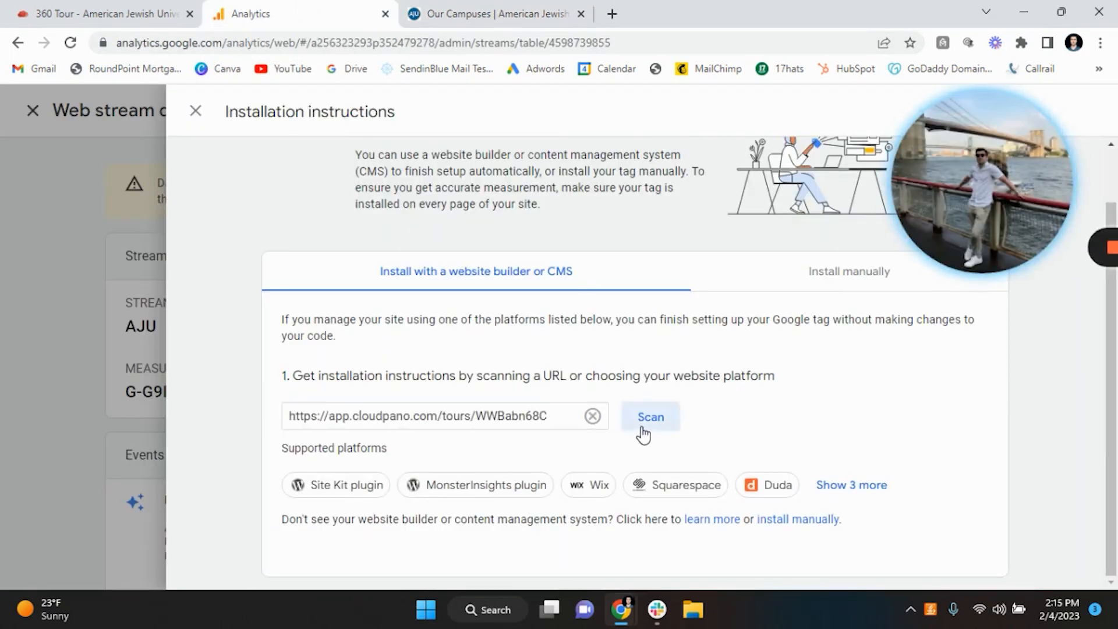
pyautogui.click(649, 416)
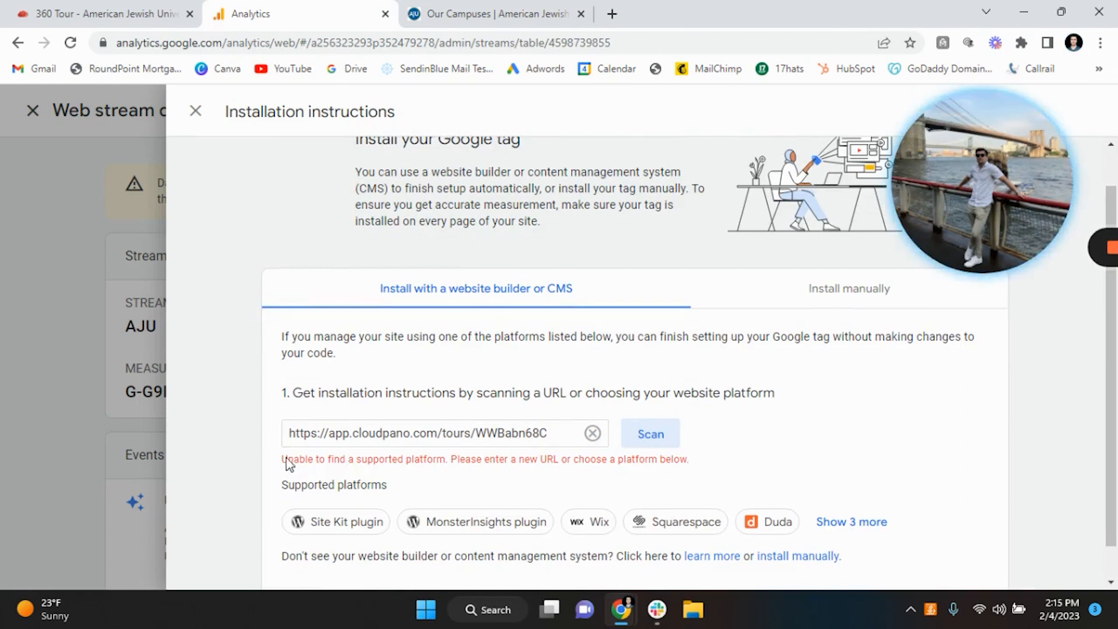
pyautogui.tripleClick(485, 458)
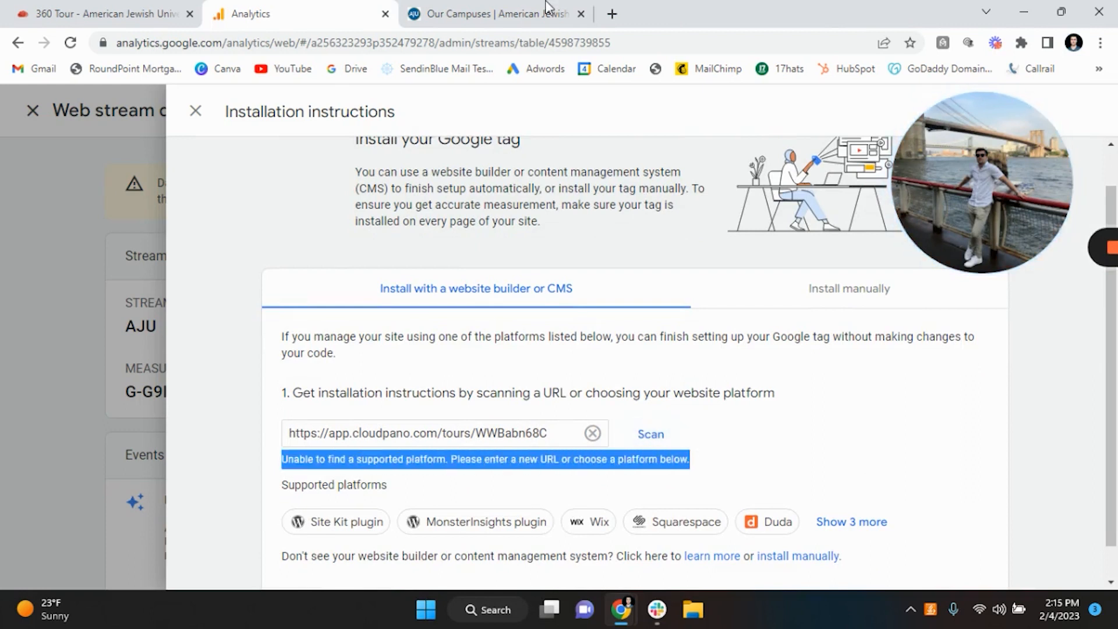
# Step: Scan the AJU Our Campuses page URL, copy the manual tag code, and close instructions
pyautogui.rightClick(193, 42)
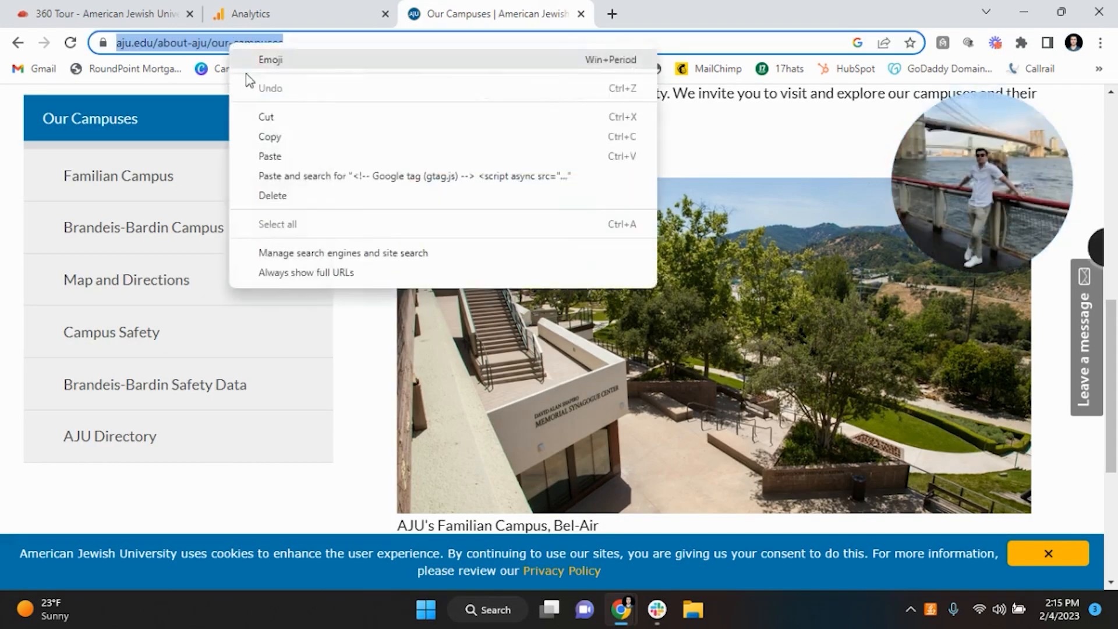
pyautogui.click(253, 13)
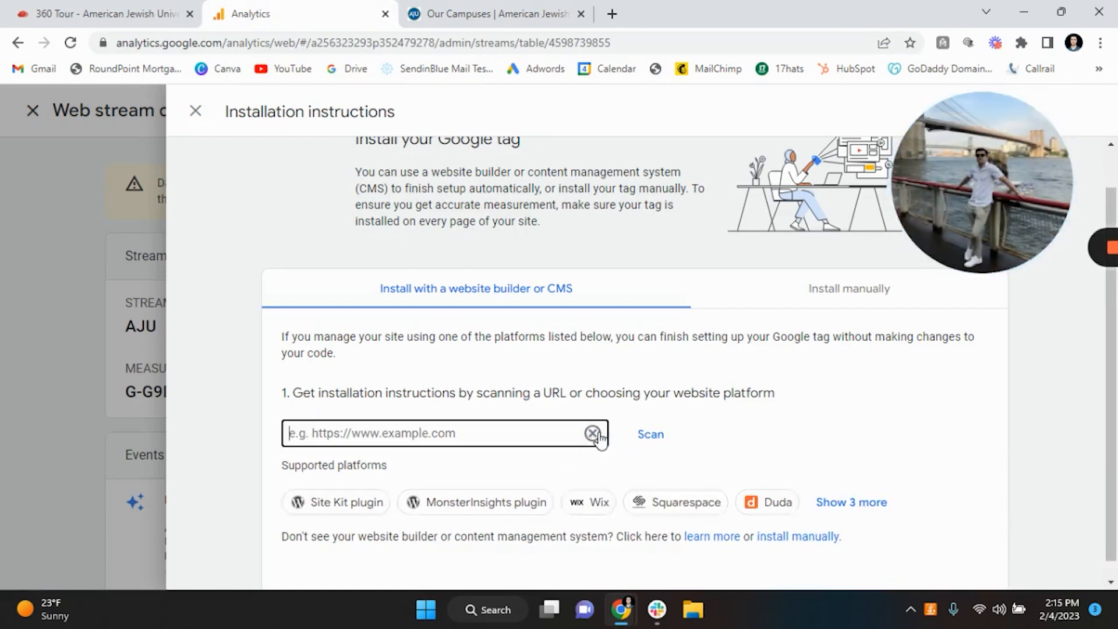
pyautogui.click(655, 478)
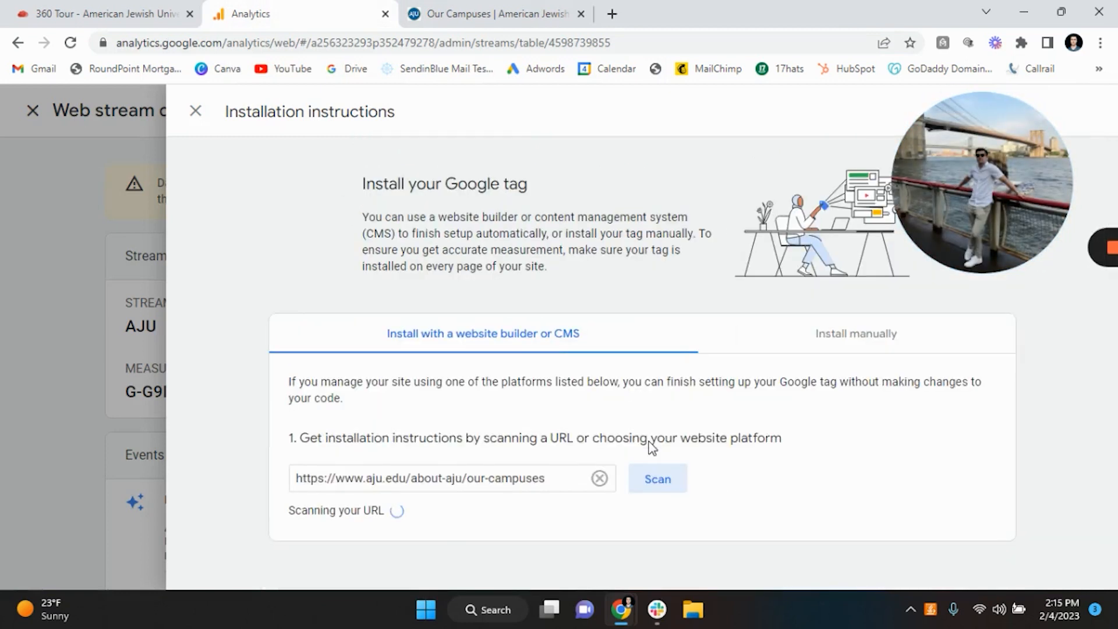
pyautogui.click(855, 333)
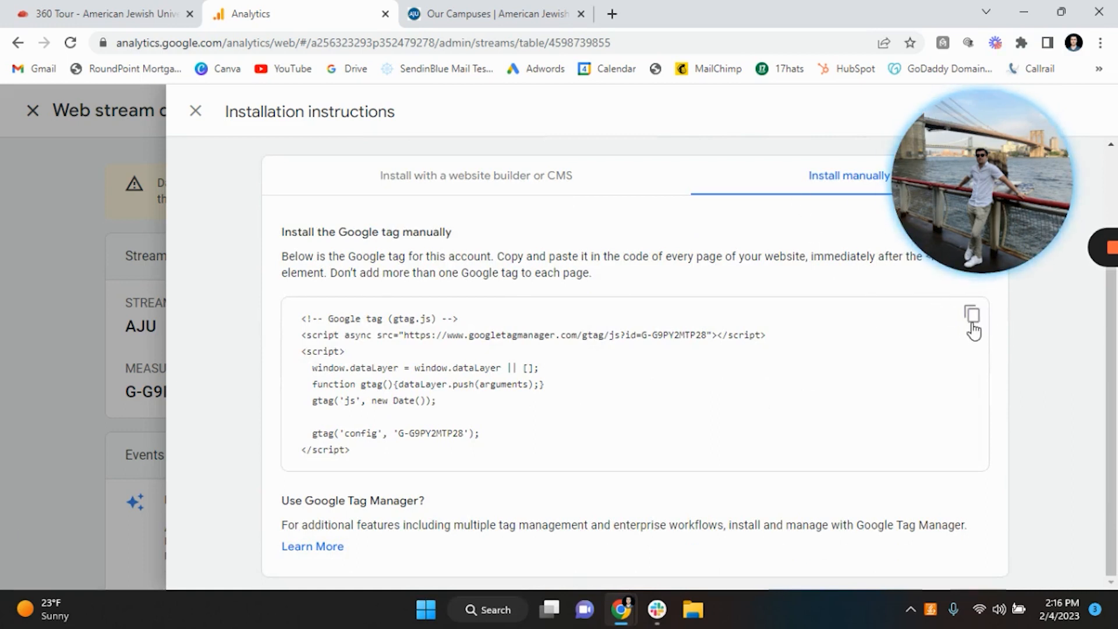
pyautogui.click(492, 13)
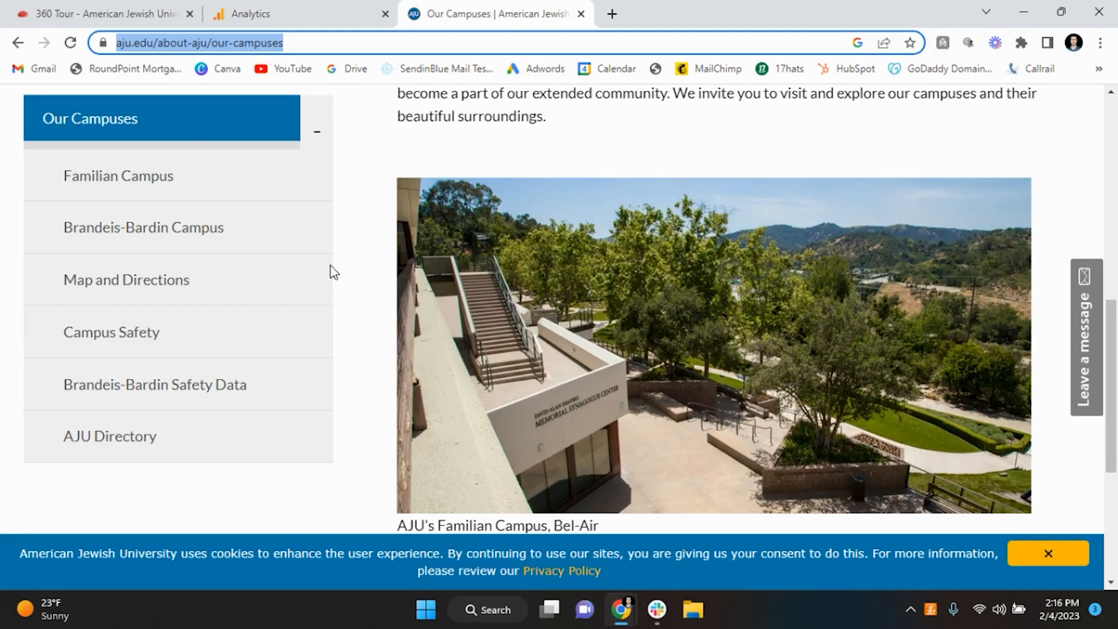
pyautogui.scroll(3)
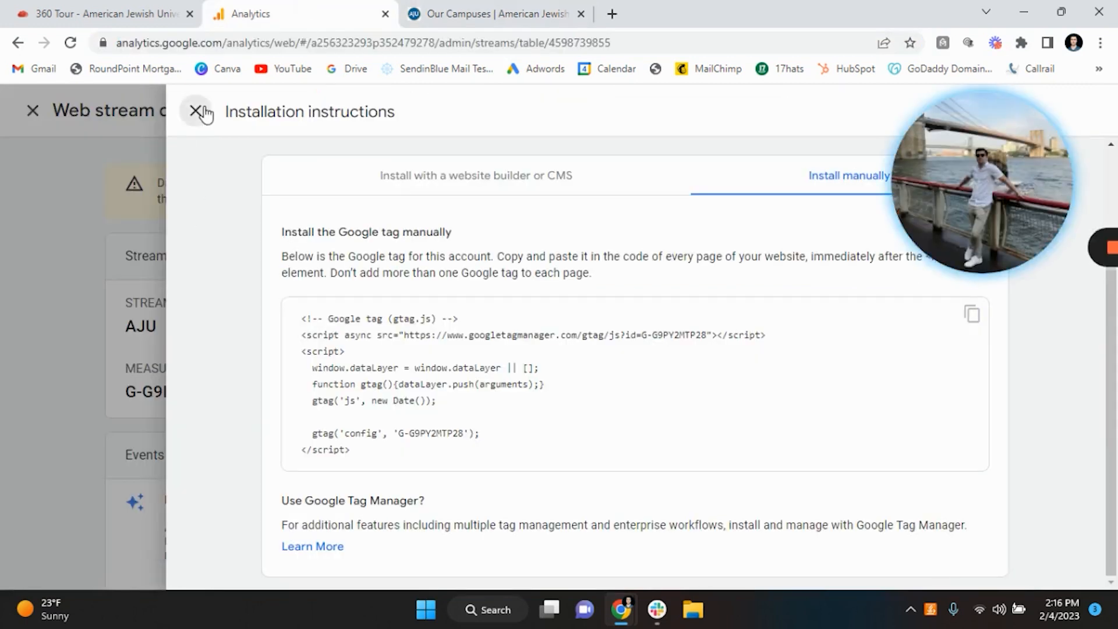
pyautogui.click(202, 112)
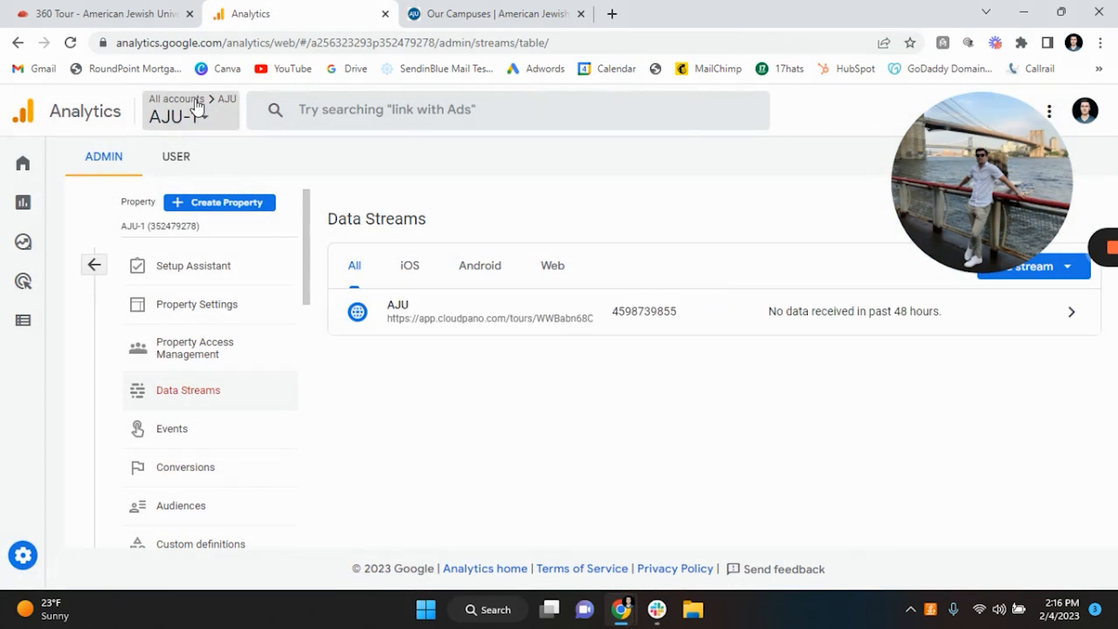
# Step: Open the Momentum 360 account's All Web Site Data view from the account selector
pyautogui.click(190, 109)
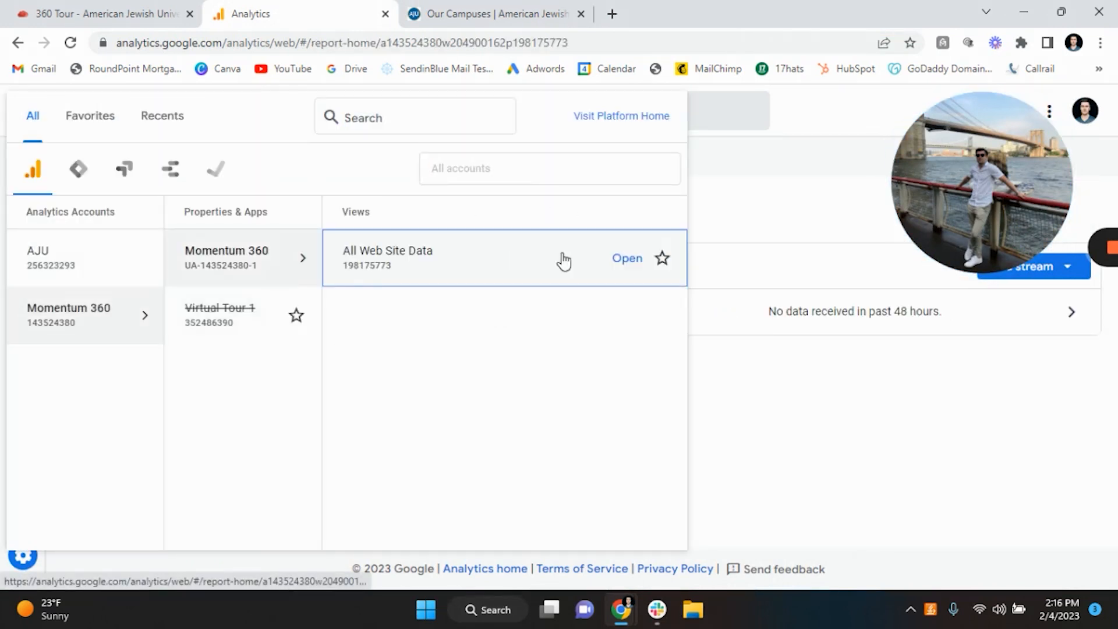
pyautogui.click(628, 258)
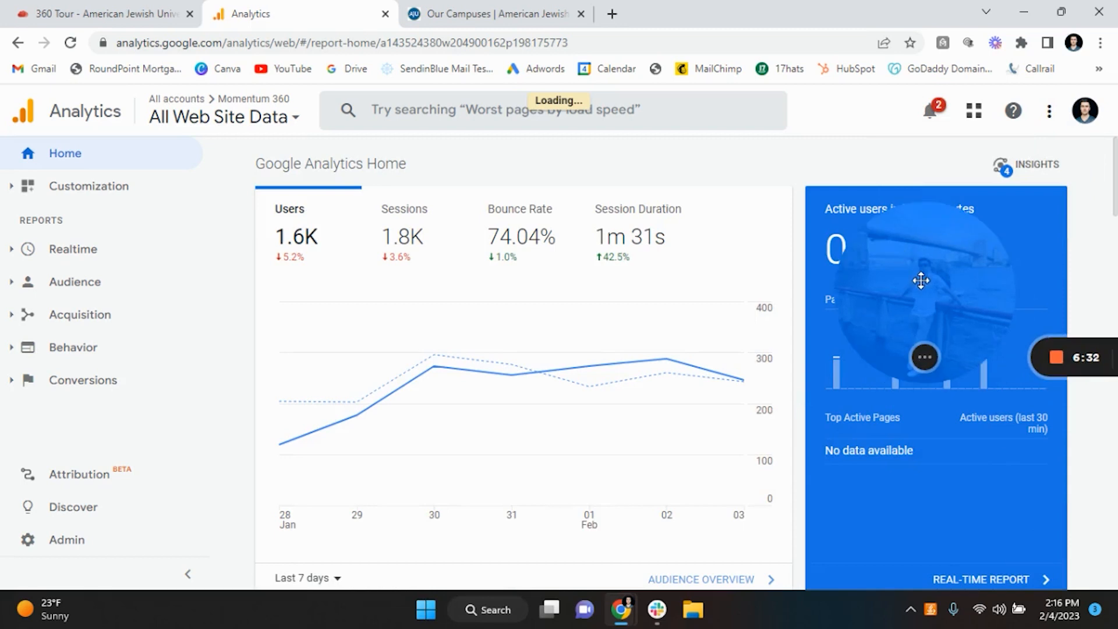
pyautogui.moveTo(653, 219)
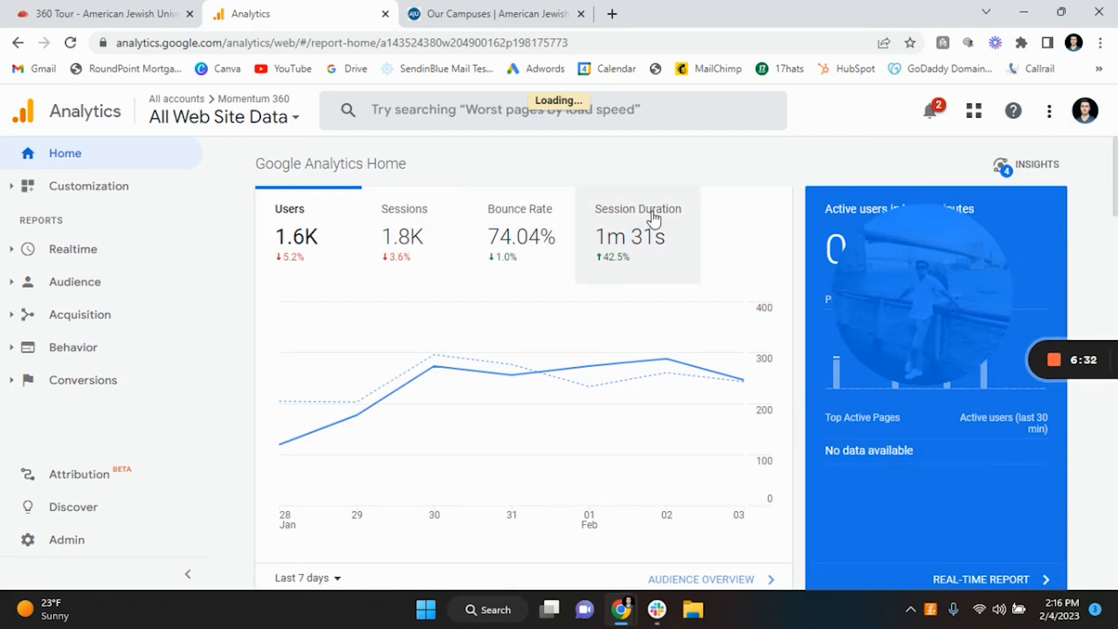
pyautogui.scroll(-3)
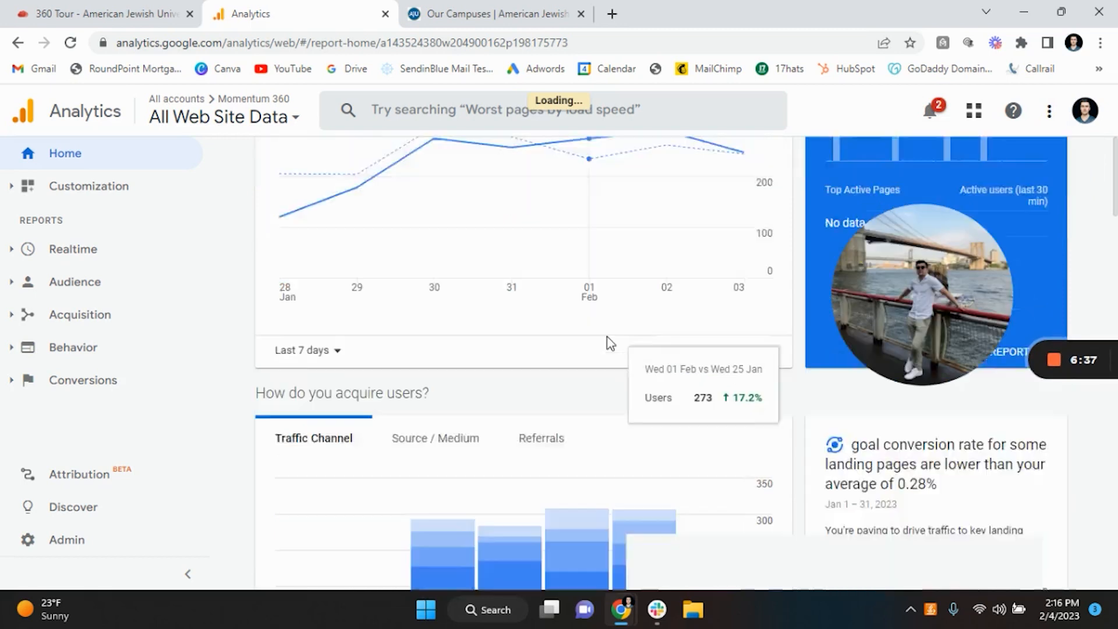
pyautogui.scroll(-3)
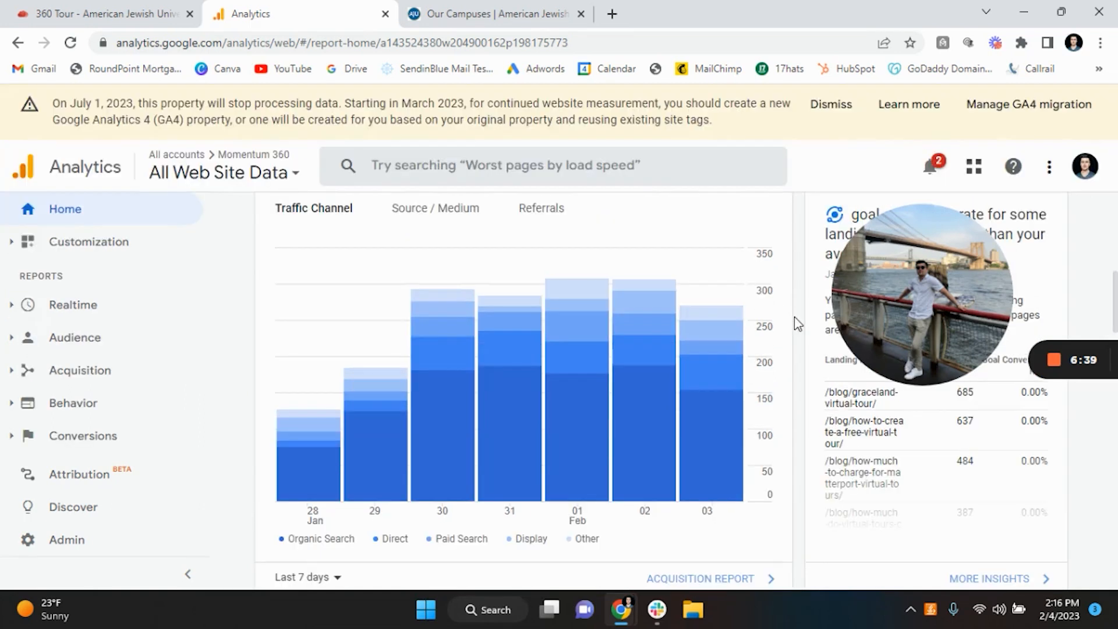
pyautogui.scroll(-3)
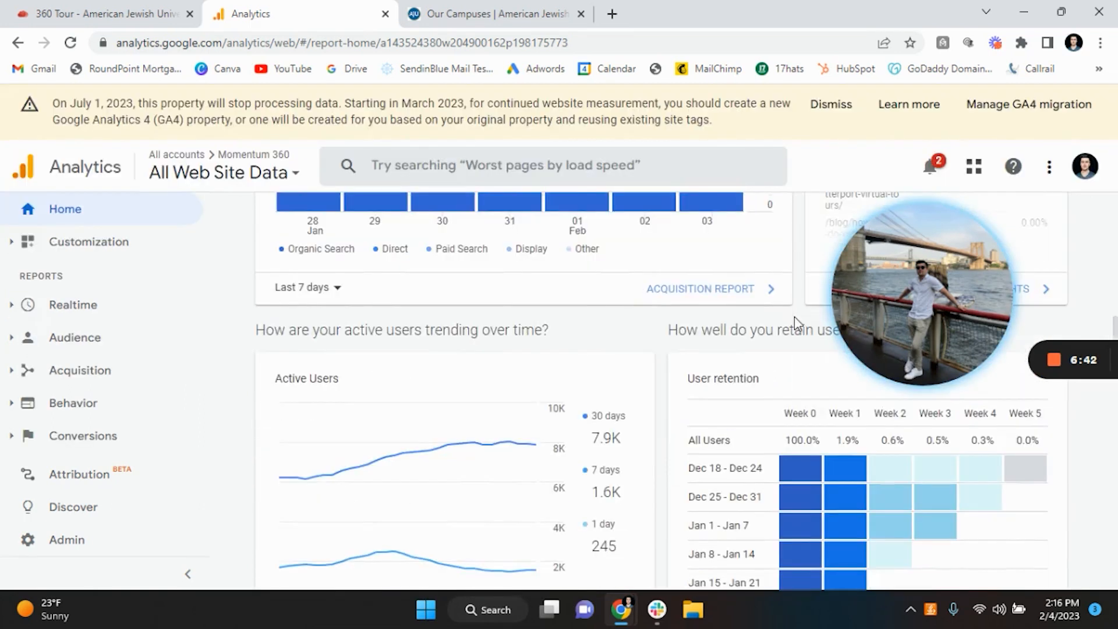
pyautogui.scroll(-3)
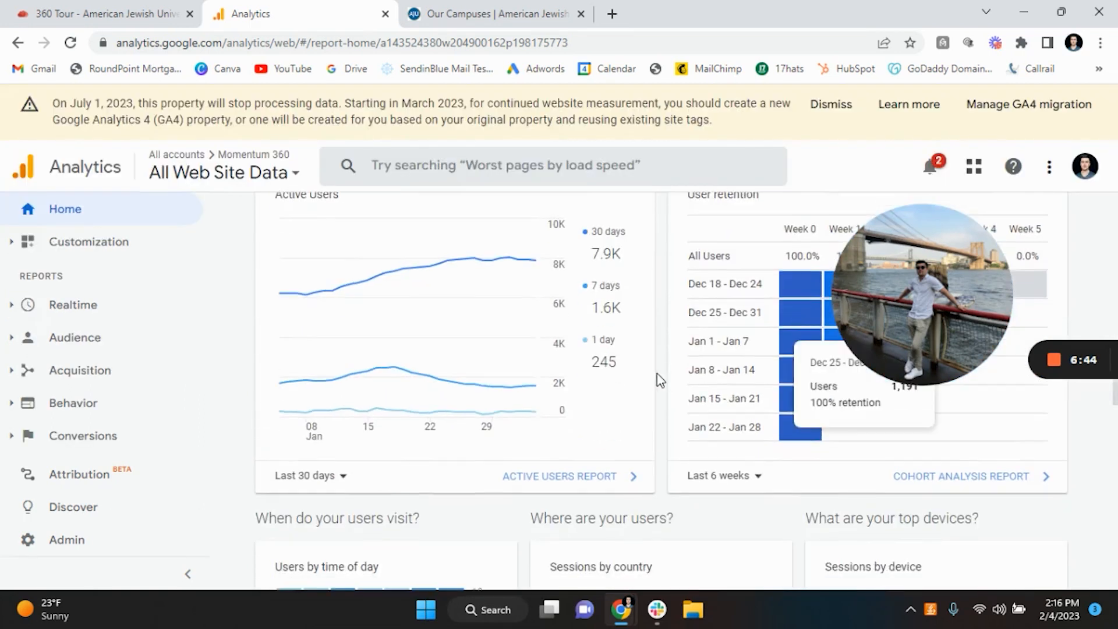
pyautogui.scroll(-3)
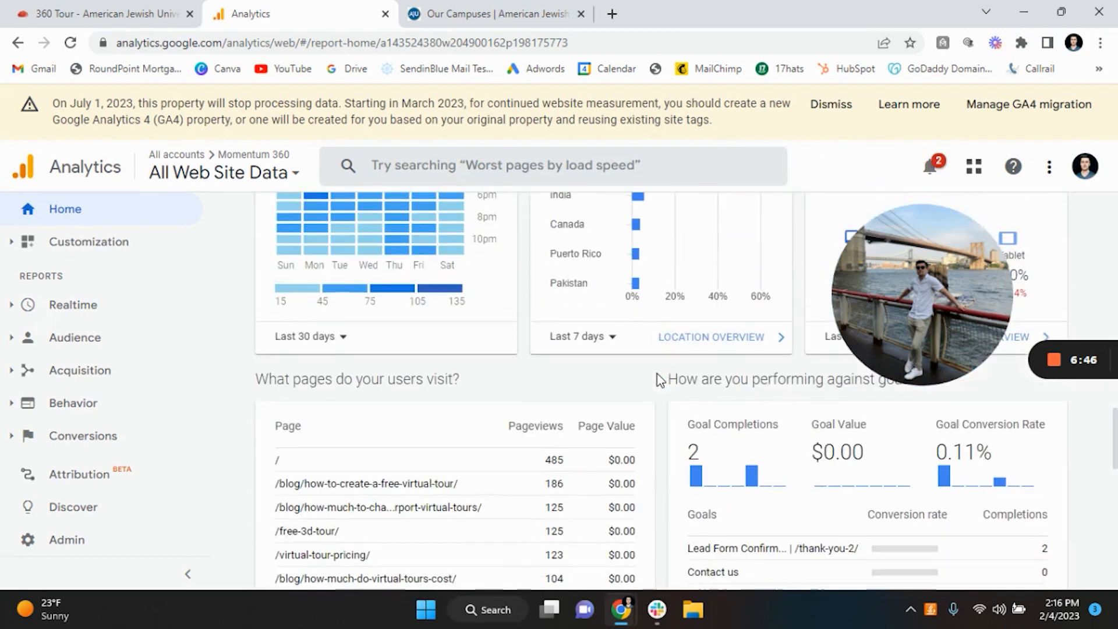
pyautogui.scroll(-3)
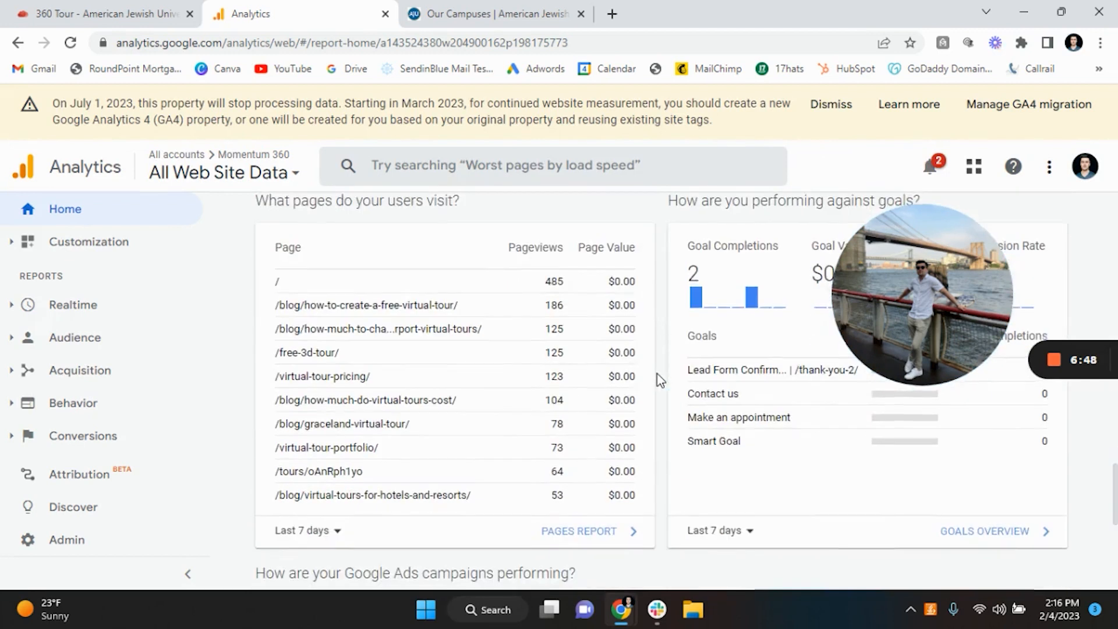
pyautogui.scroll(-3)
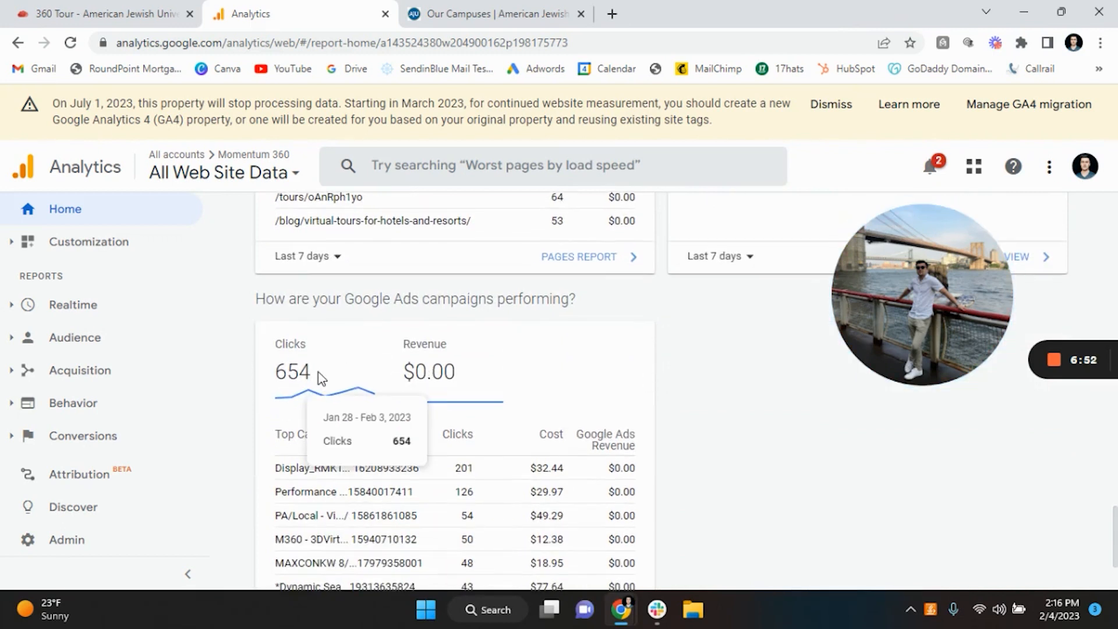
pyautogui.moveTo(277, 324)
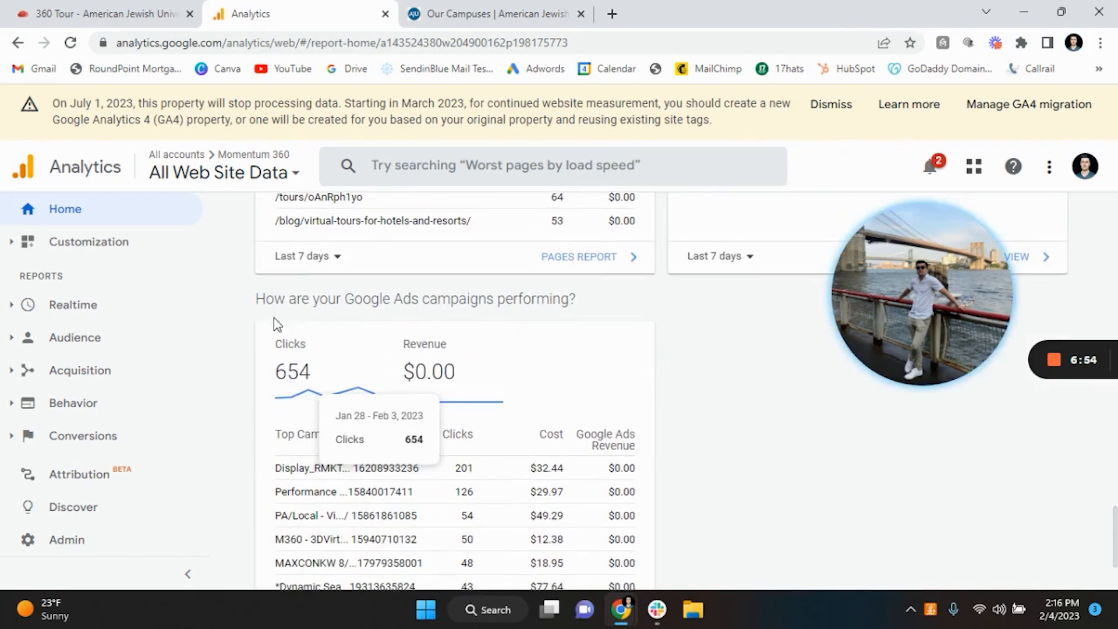
pyautogui.scroll(-3)
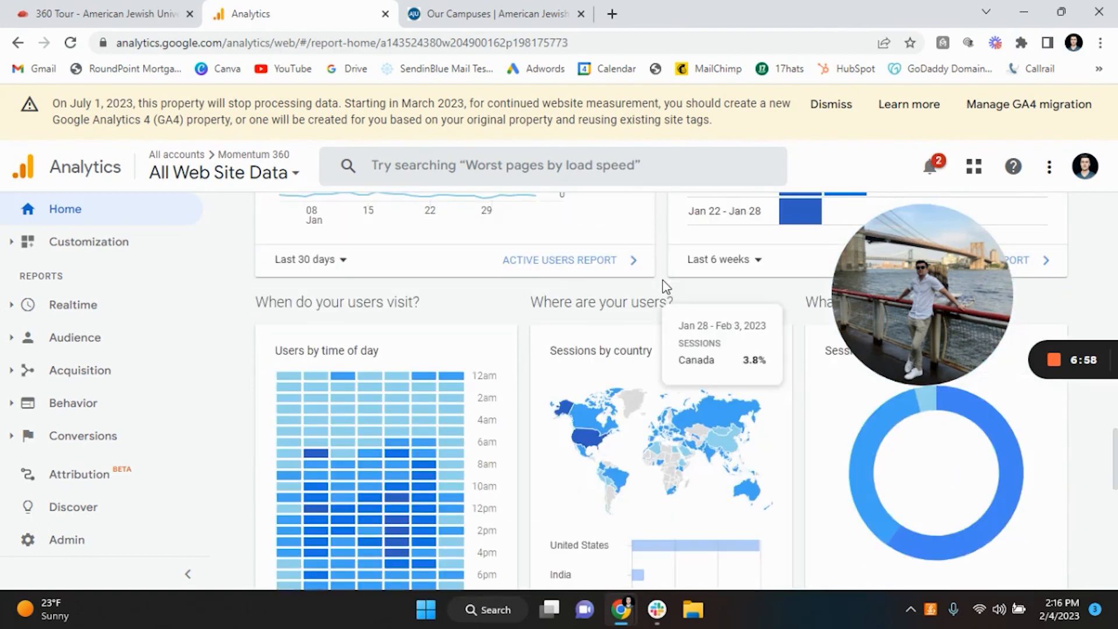
pyautogui.scroll(3)
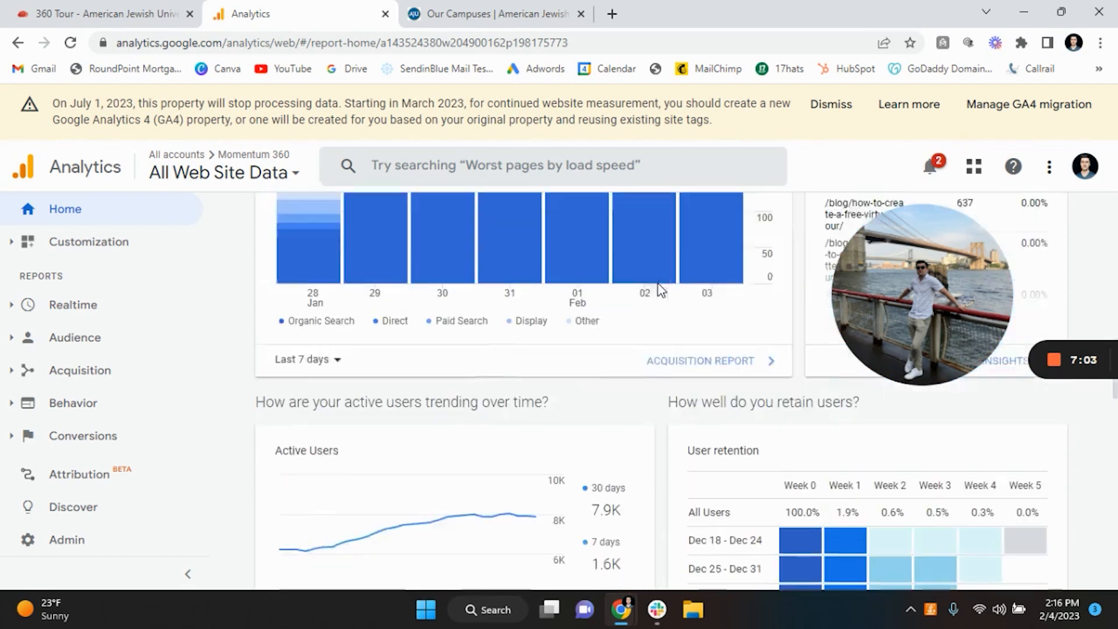
pyautogui.scroll(3)
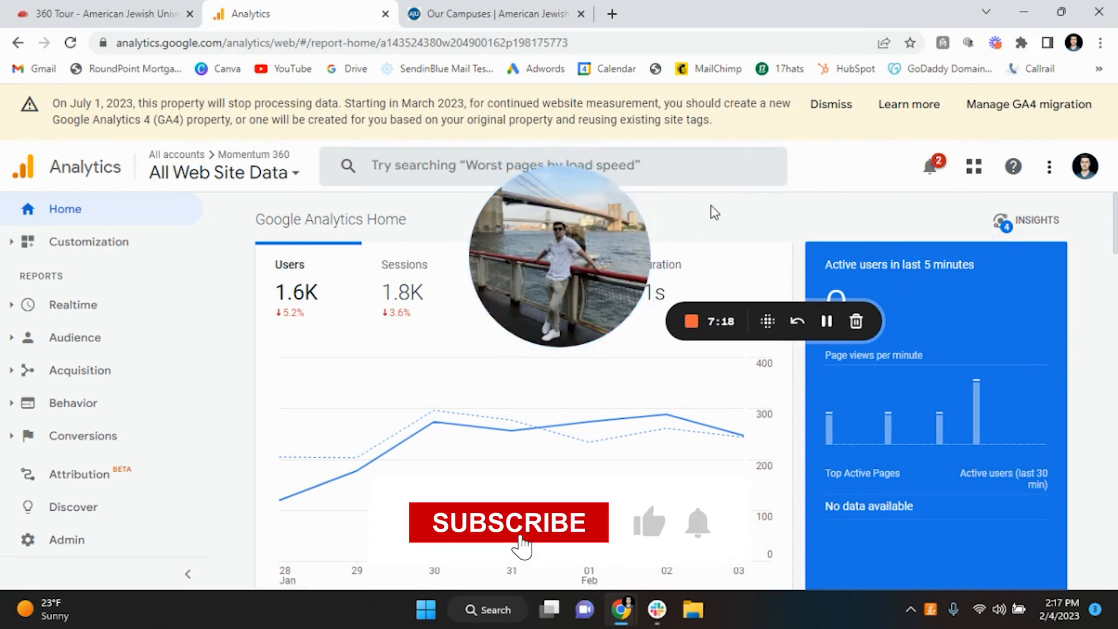
pyautogui.click(509, 521)
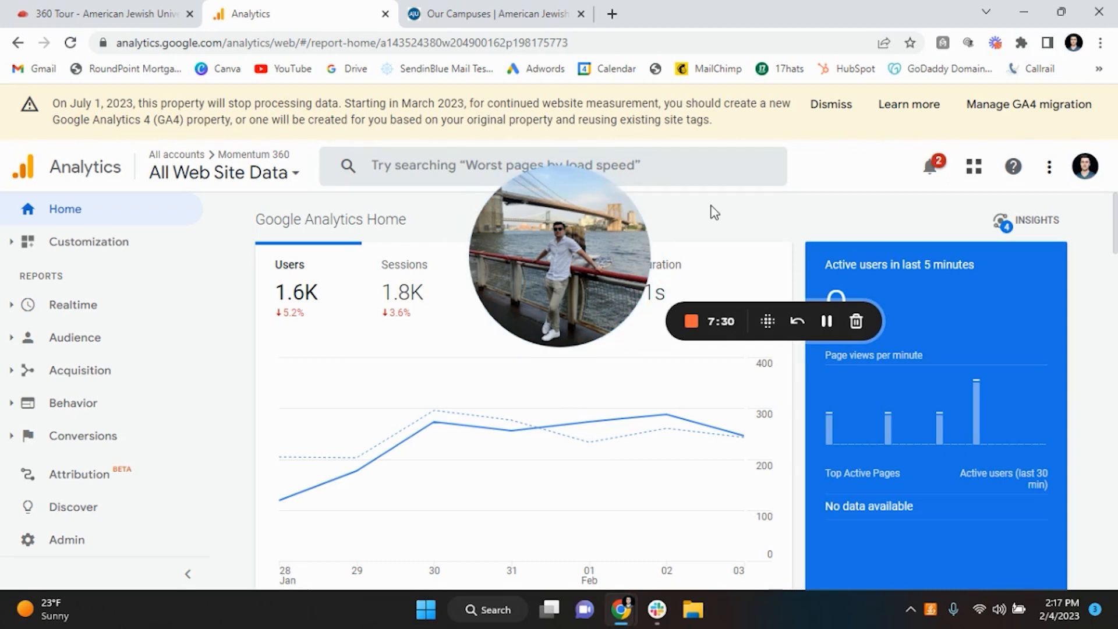
pyautogui.moveTo(698, 299)
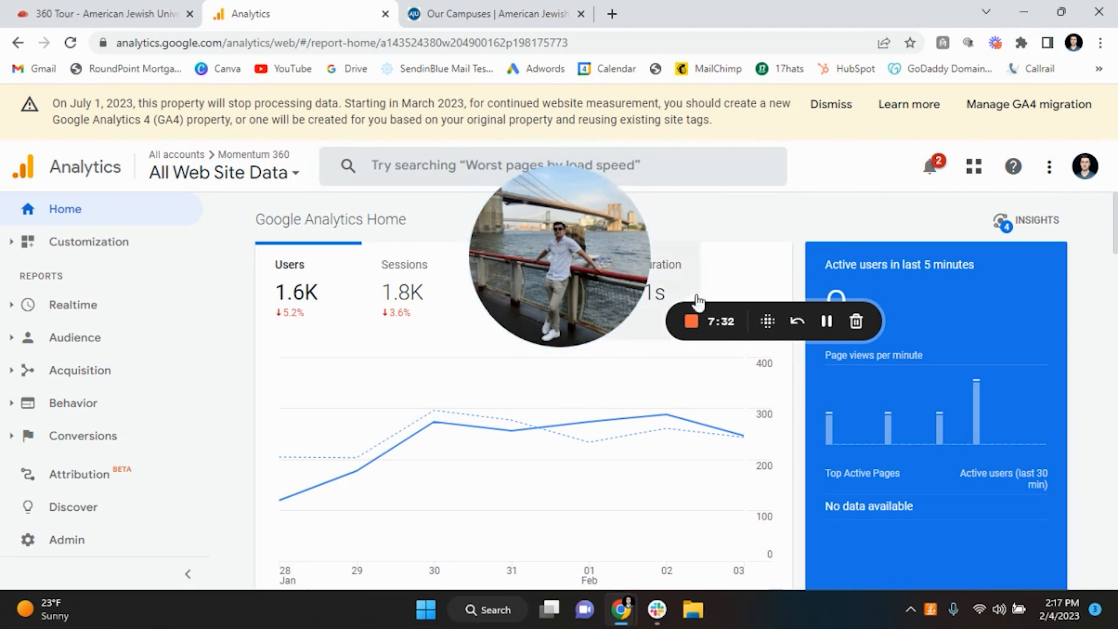